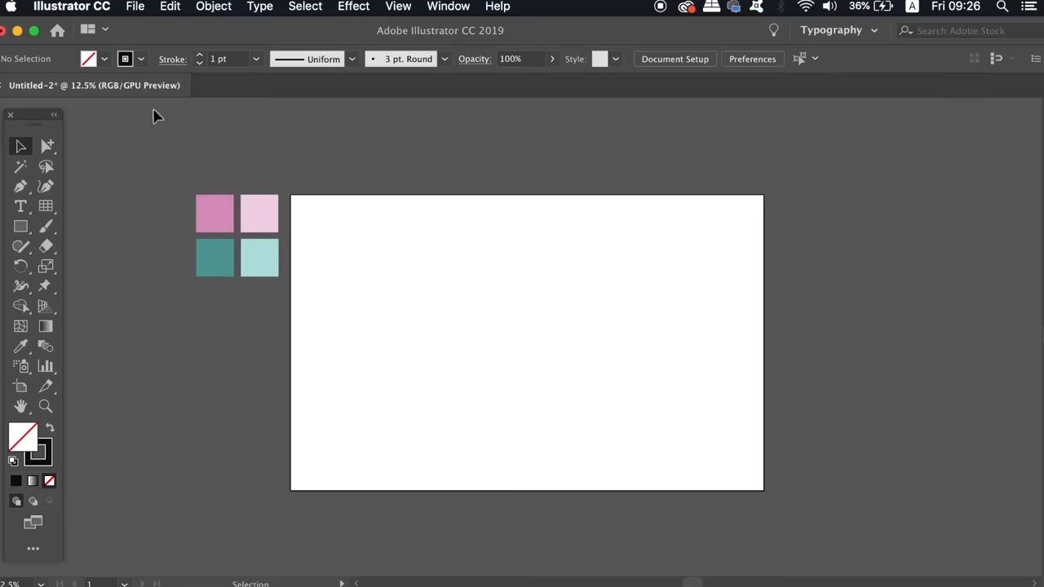
mouse_move(114, 90)
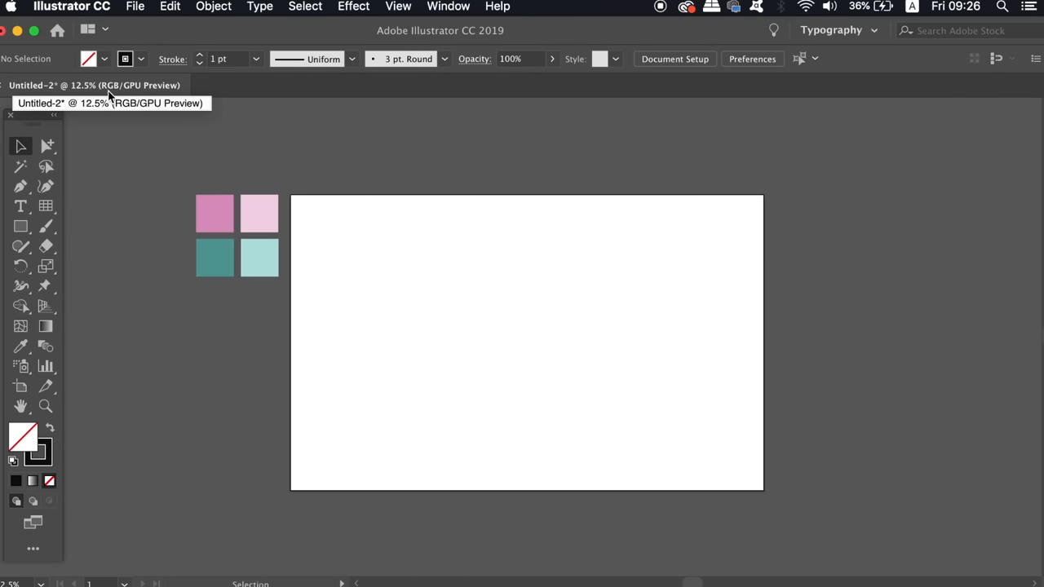
mouse_move(386, 202)
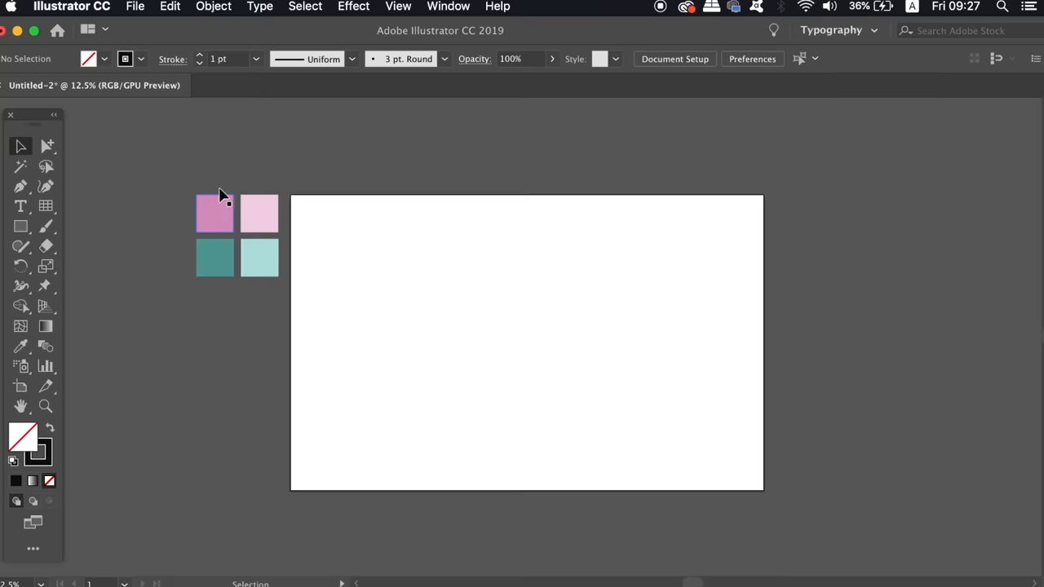
mouse_move(234, 318)
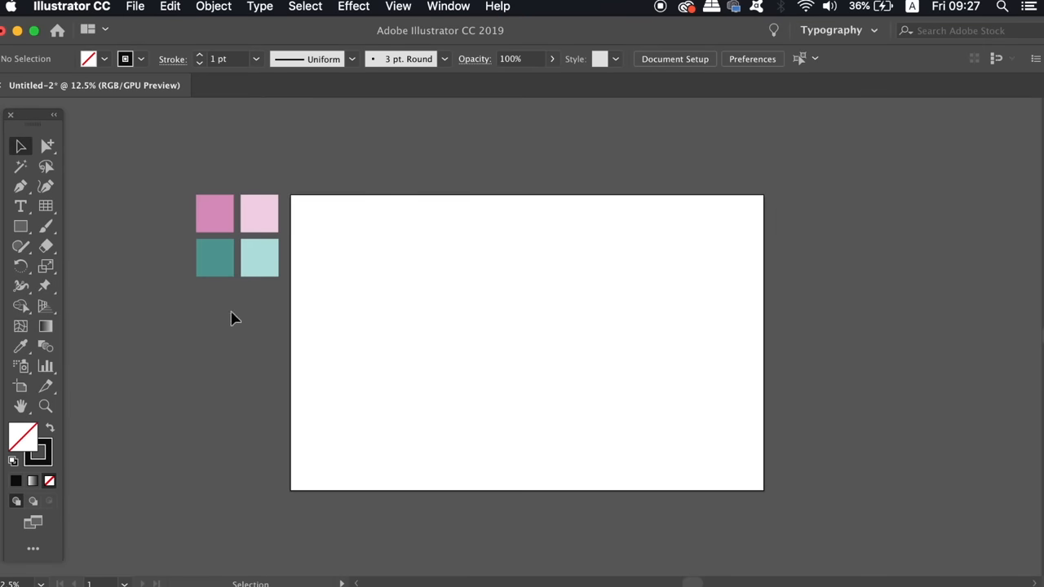
mouse_move(274, 269)
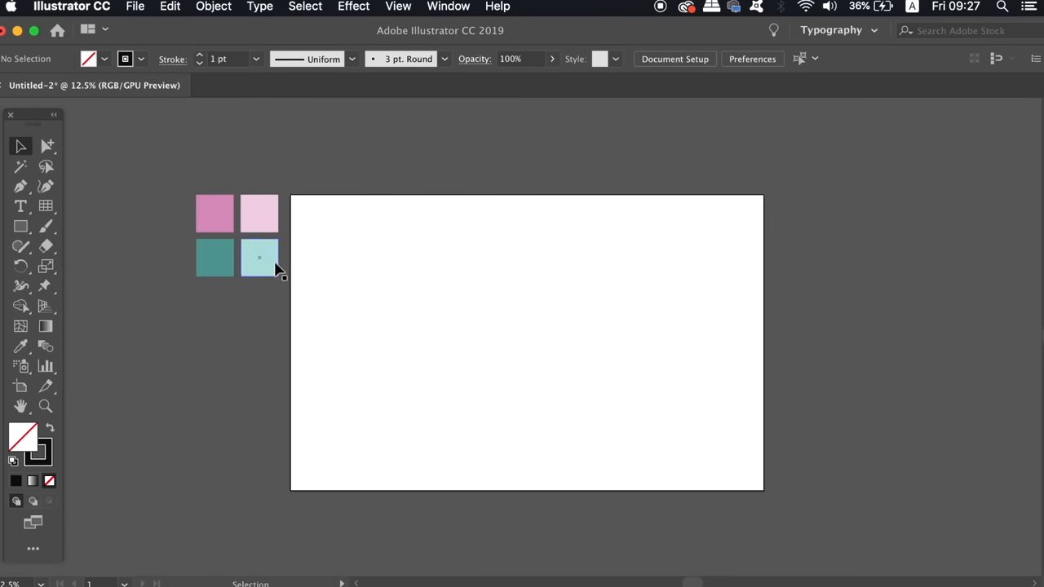
mouse_move(997, 58)
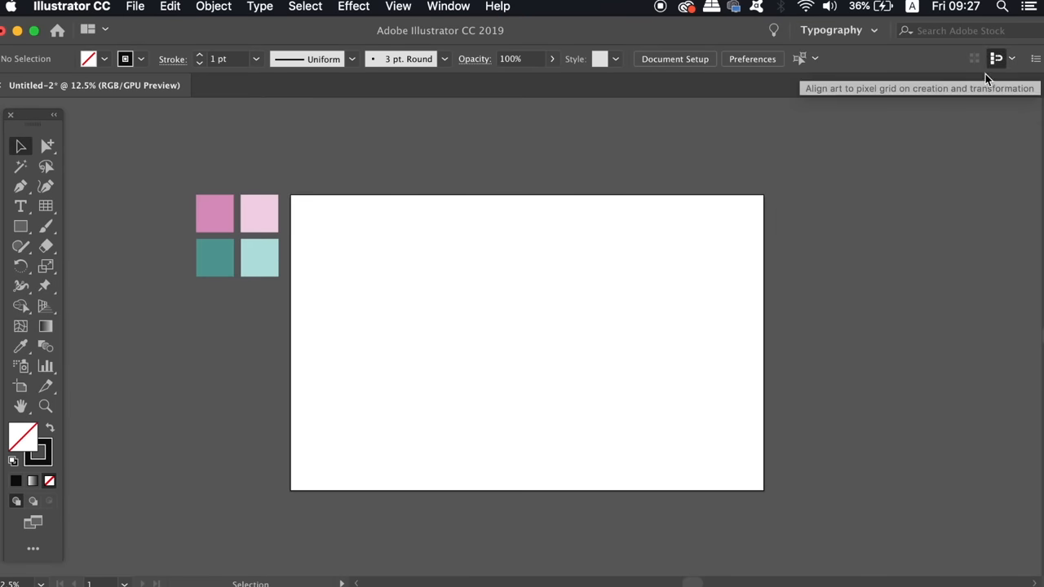
mouse_move(980, 137)
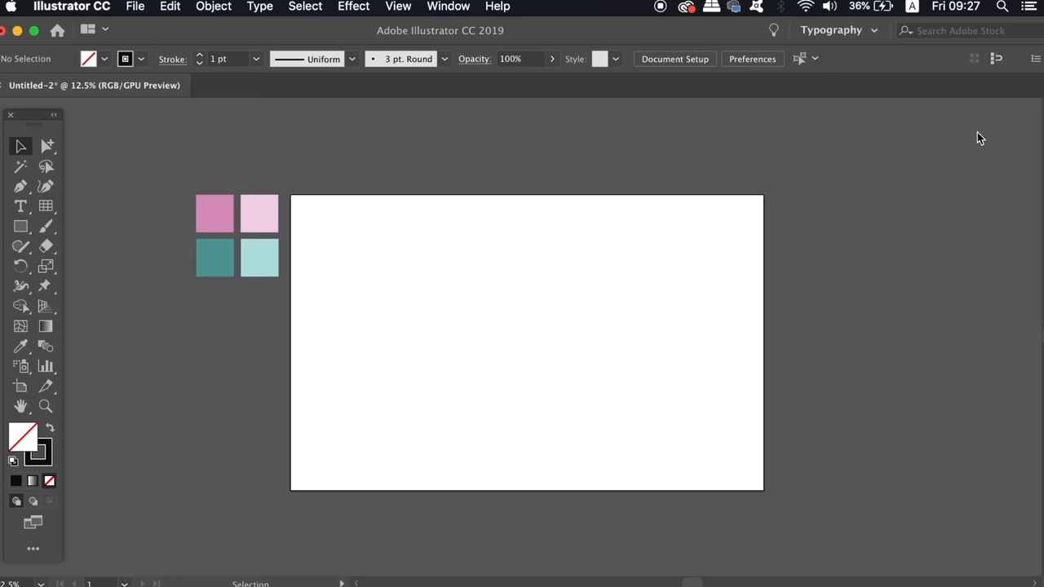
mouse_move(960, 194)
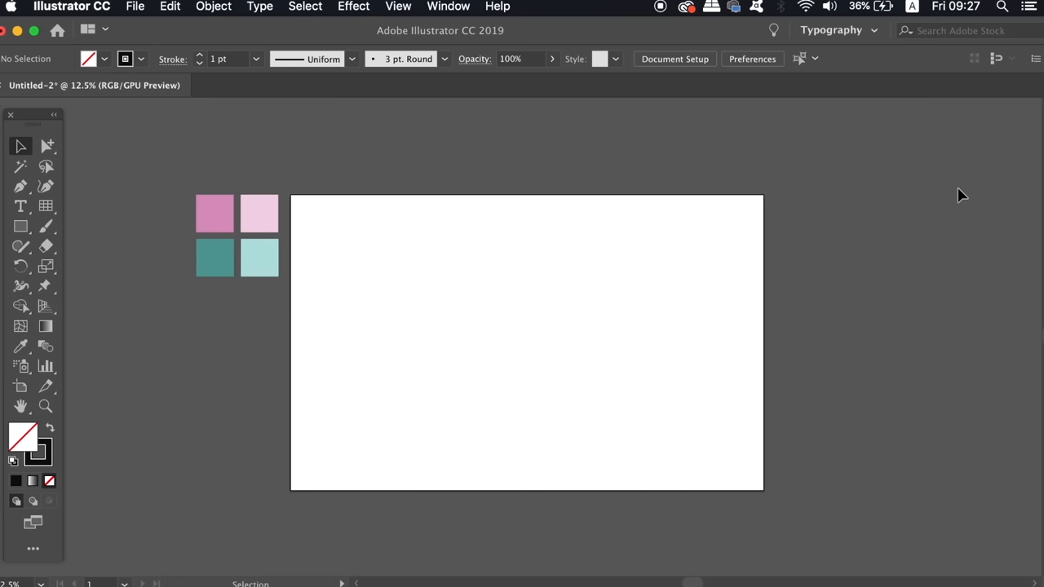
mouse_move(956, 198)
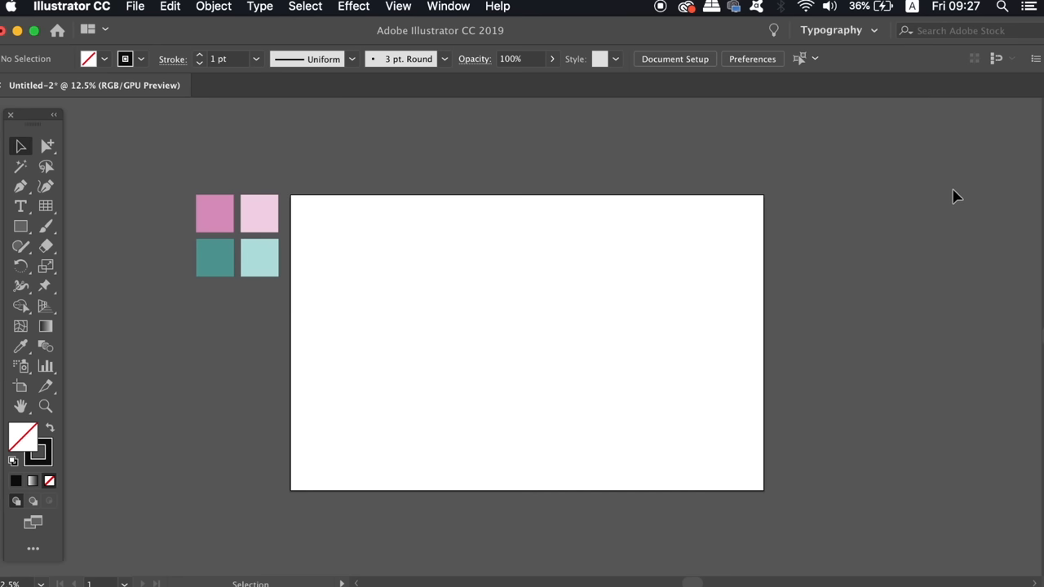
Create a 1000 px rectangular grid with 125 dividers each way, centred on the artboard
click(46, 205)
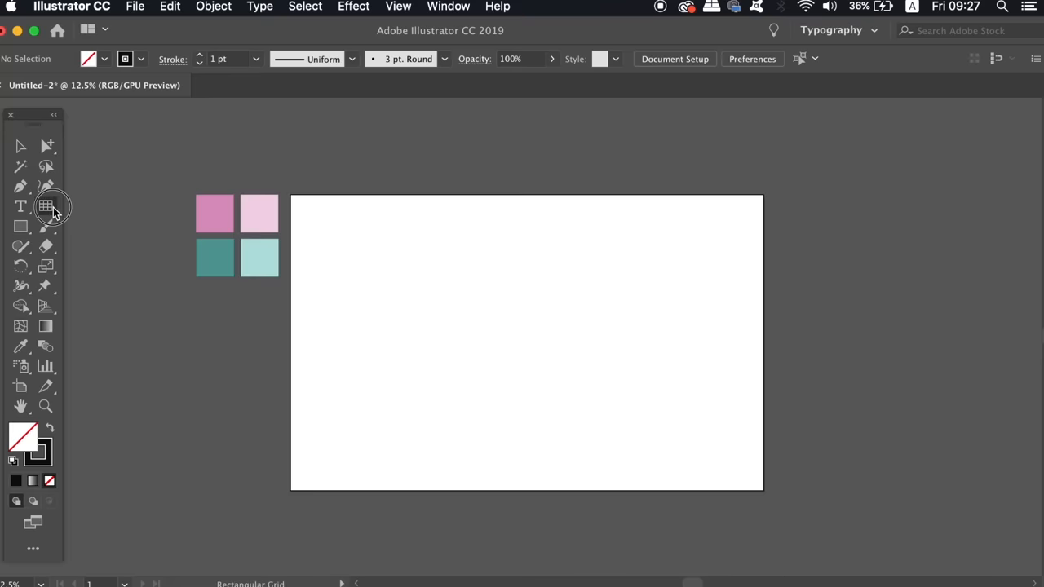
click(46, 205)
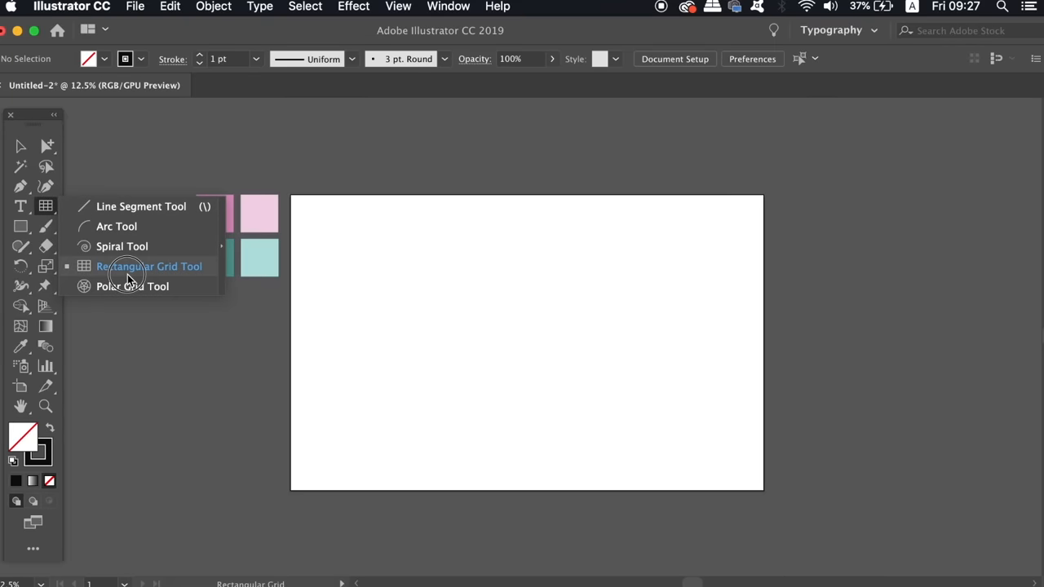
click(149, 266)
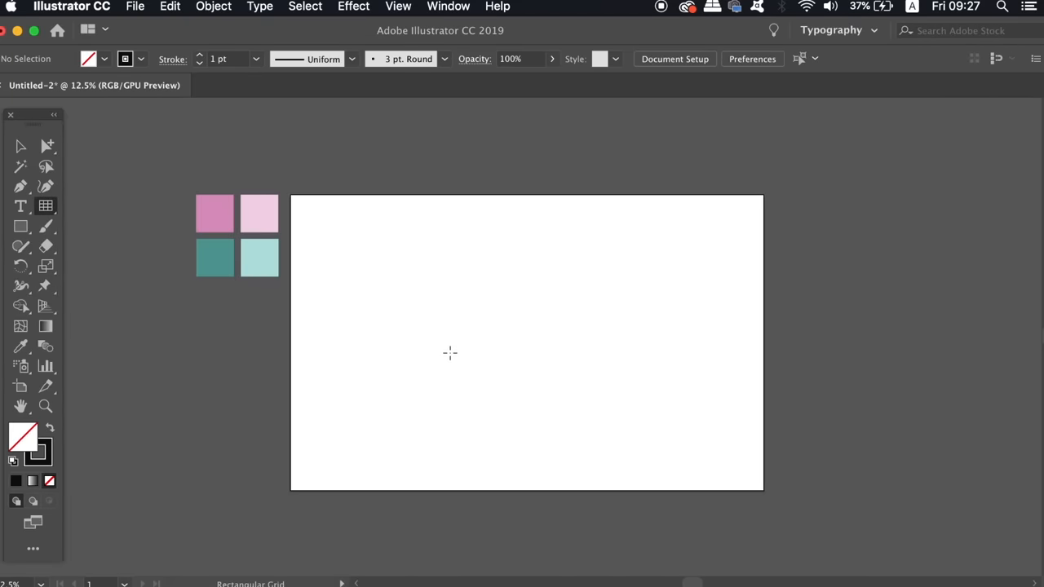
click(450, 352)
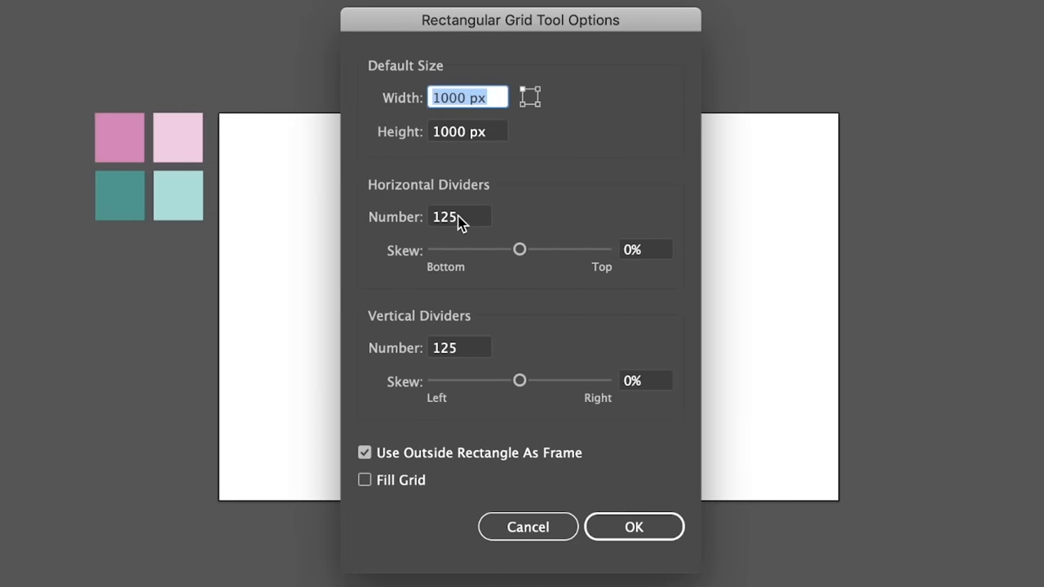
mouse_move(400, 376)
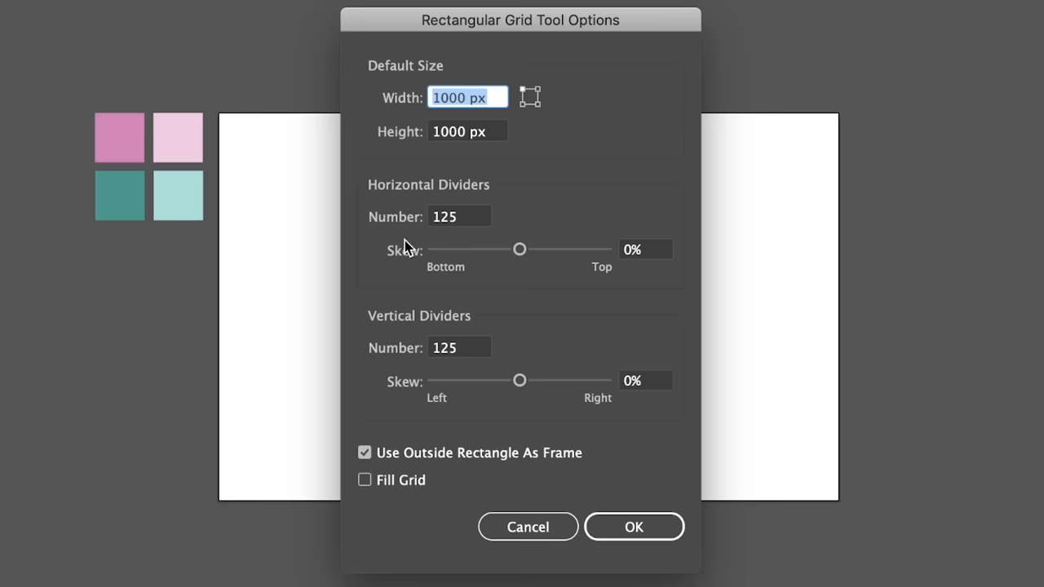
mouse_move(467, 221)
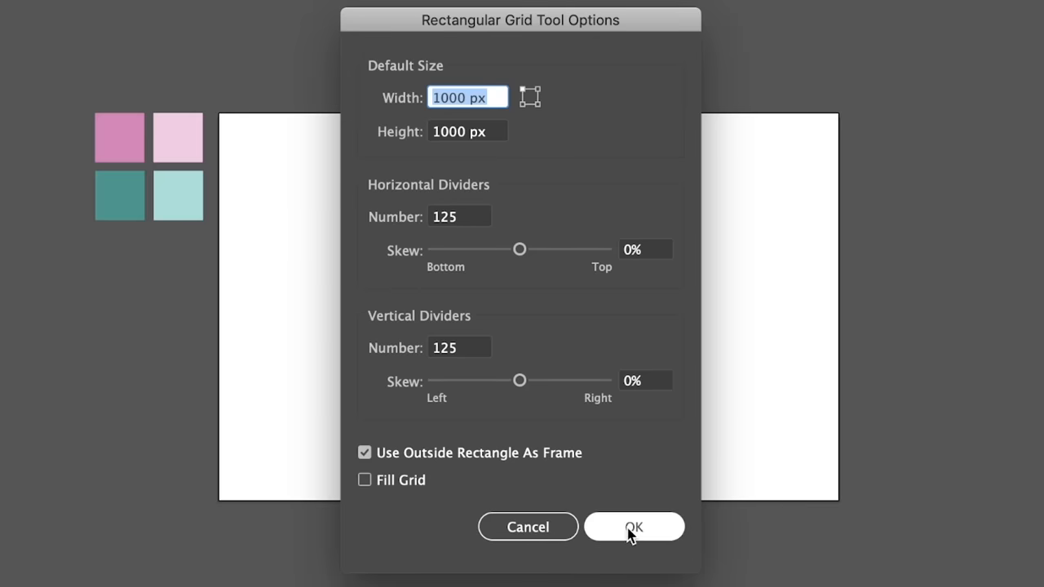
click(634, 526)
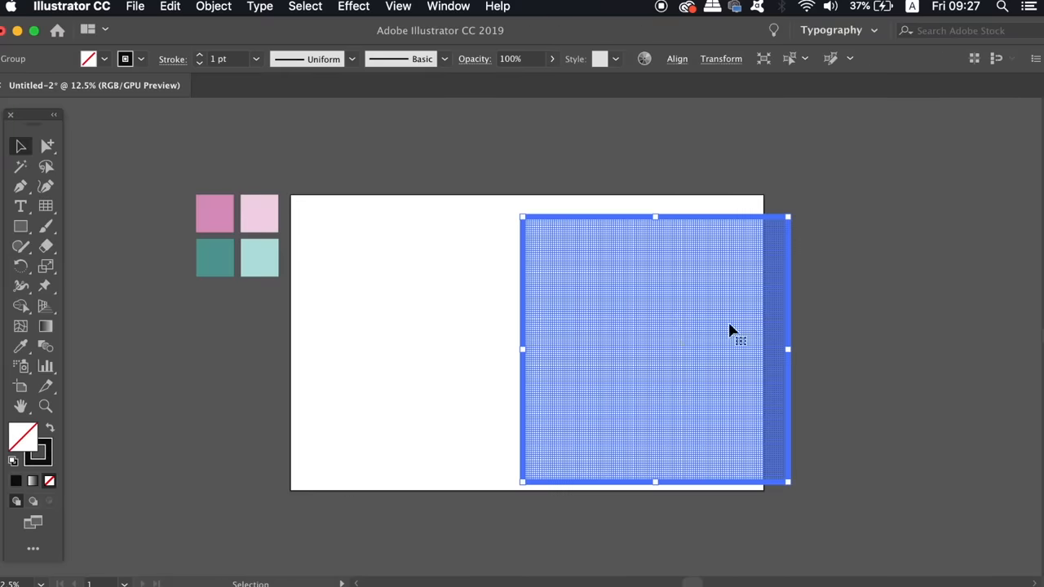
drag(730, 330, 603, 329)
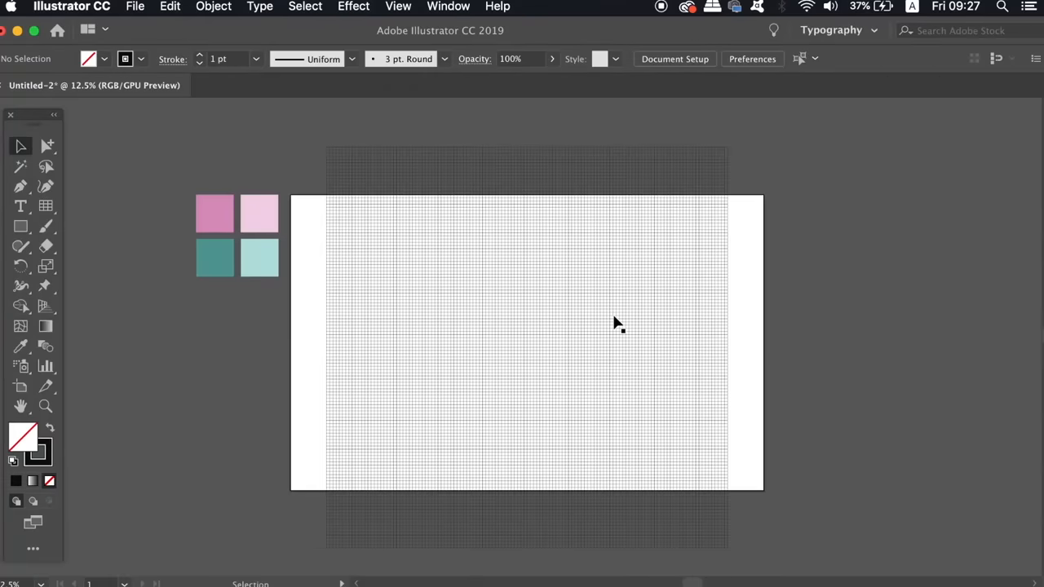
Rotate the grid 45° and set its height to 57% in the Transform panel
click(212, 6)
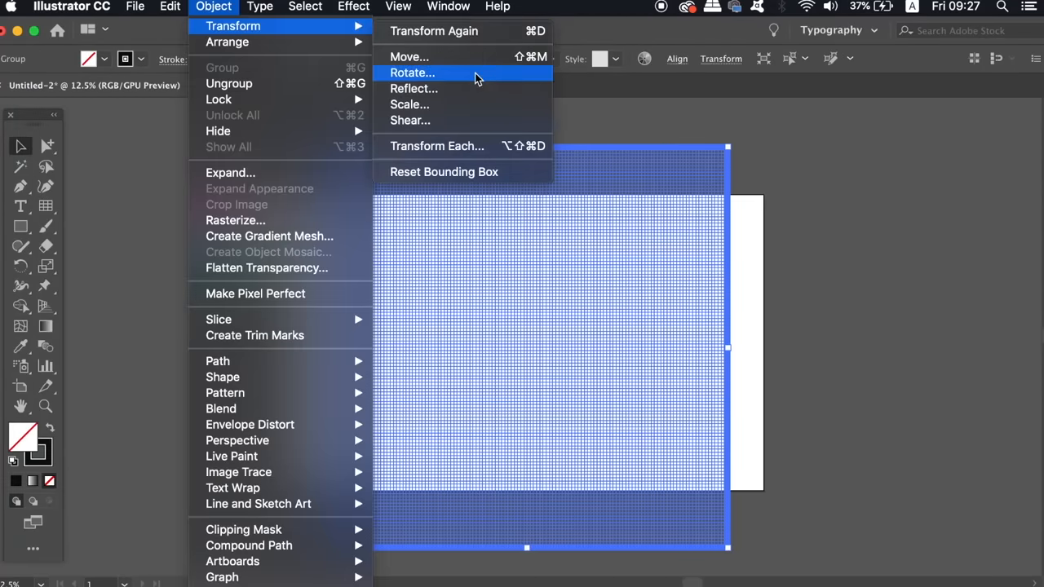
click(413, 72)
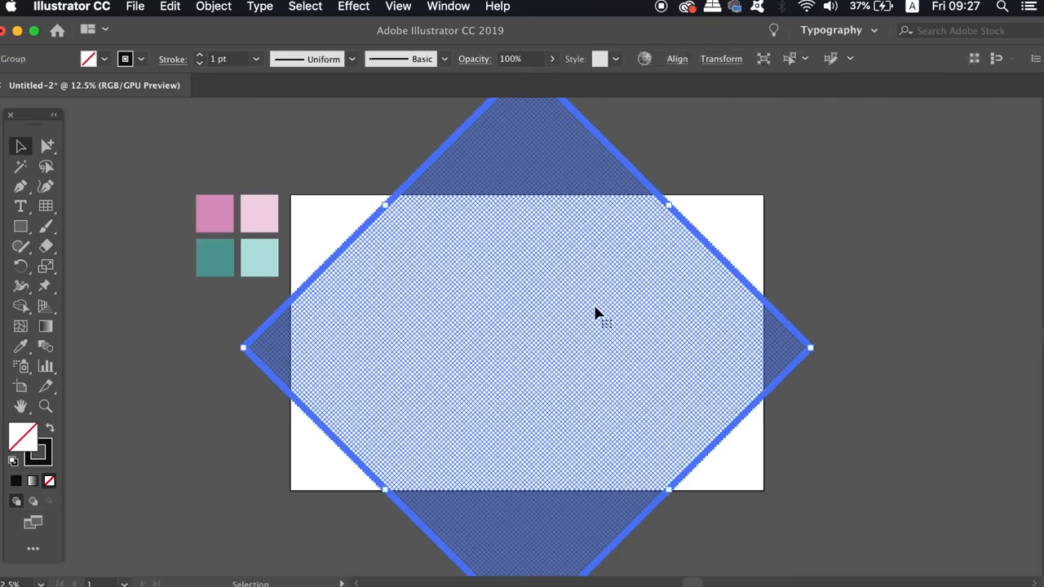
mouse_move(39, 464)
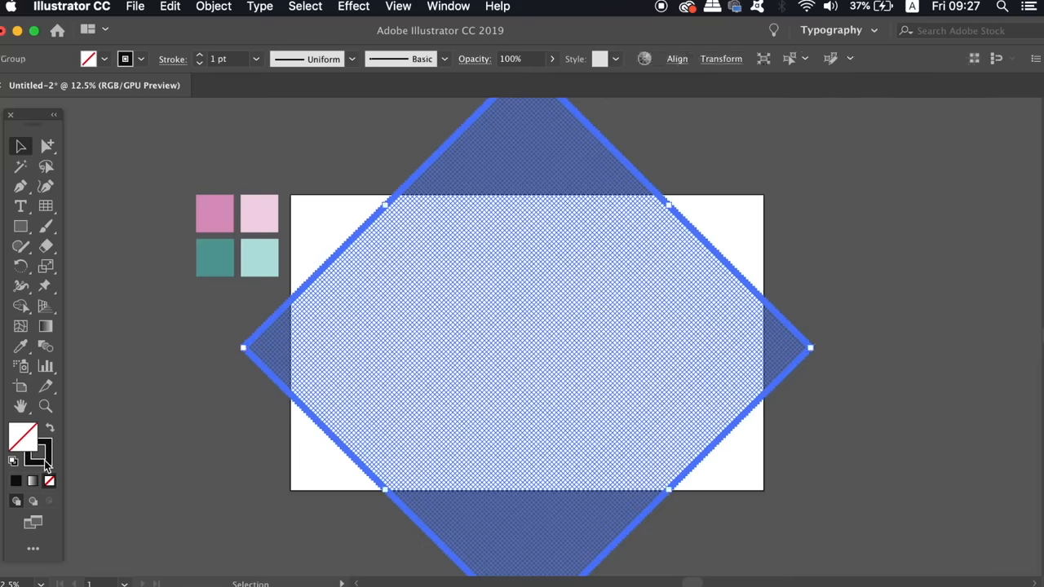
mouse_move(39, 460)
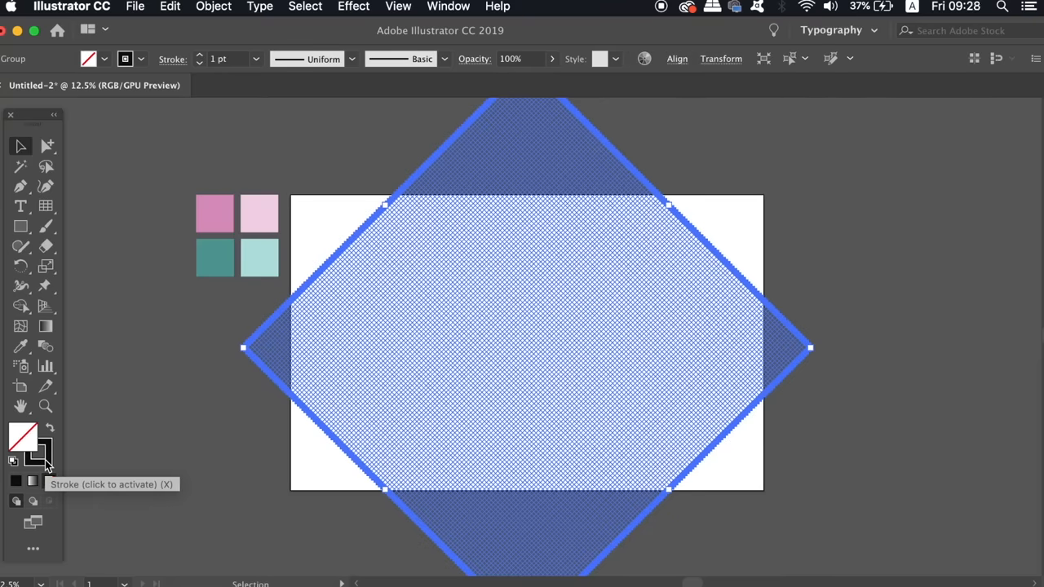
click(447, 6)
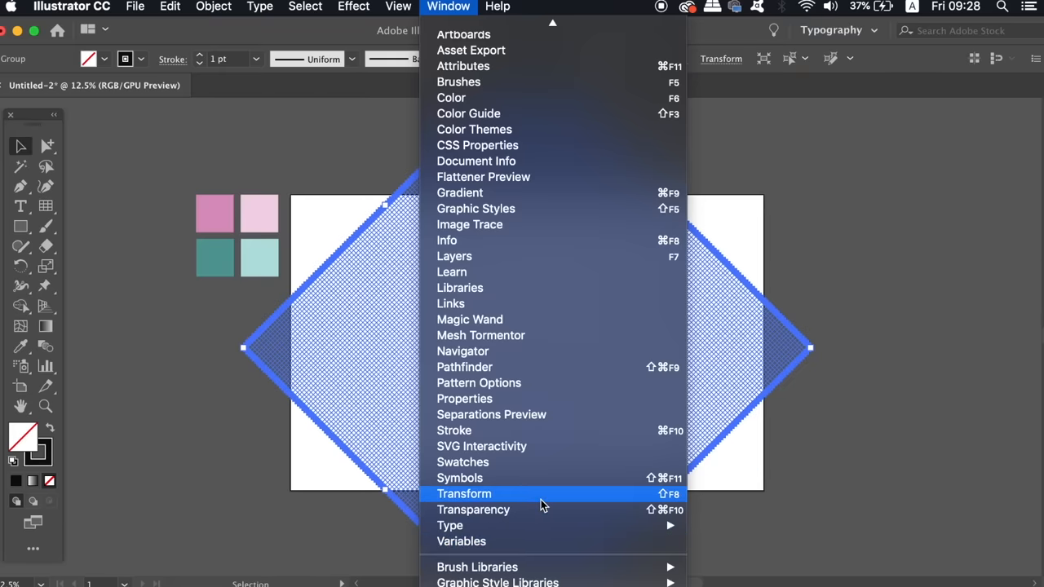
click(464, 493)
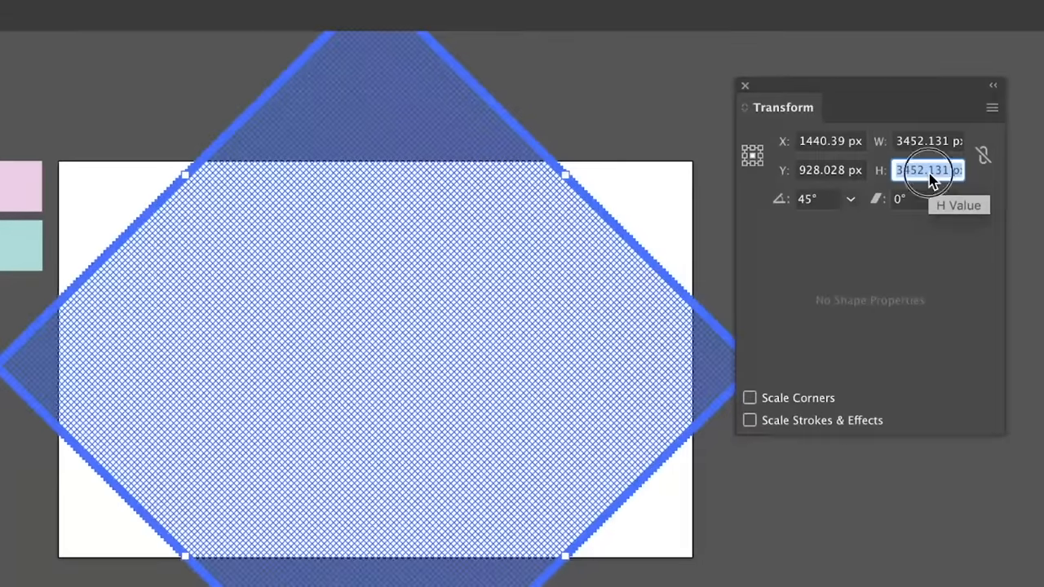
text(57)
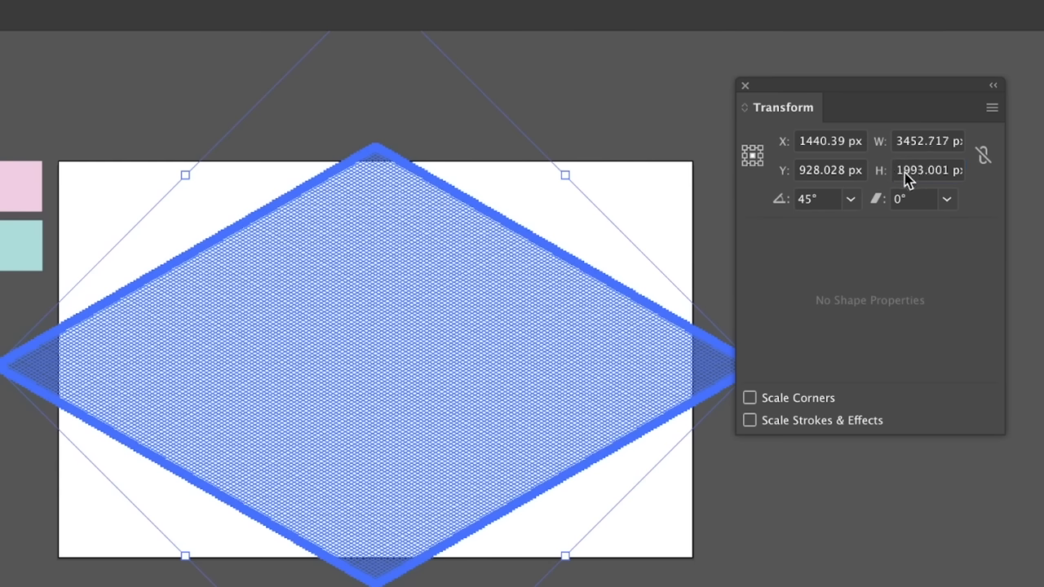
mouse_move(925, 176)
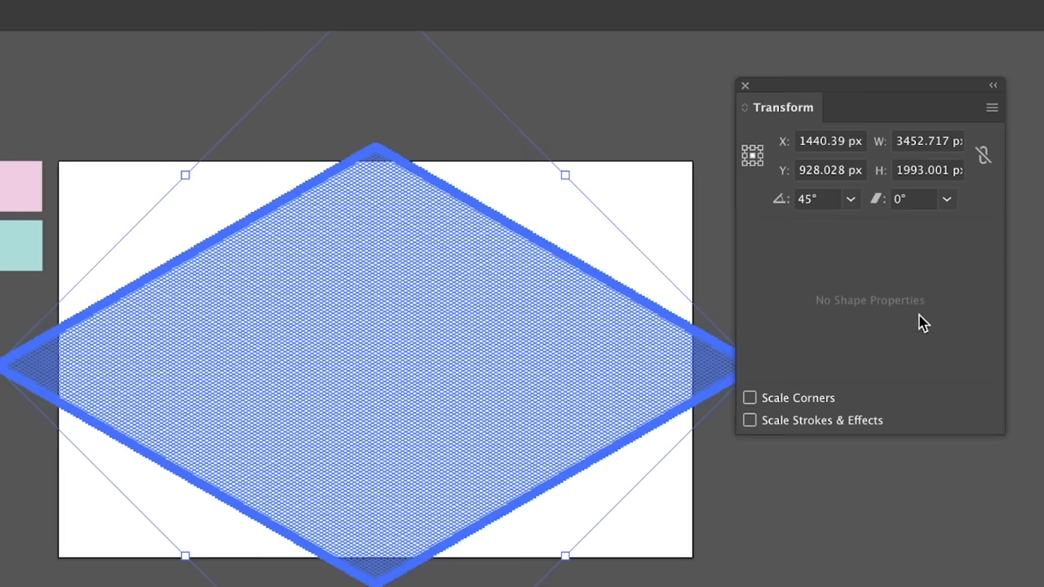
mouse_move(745, 84)
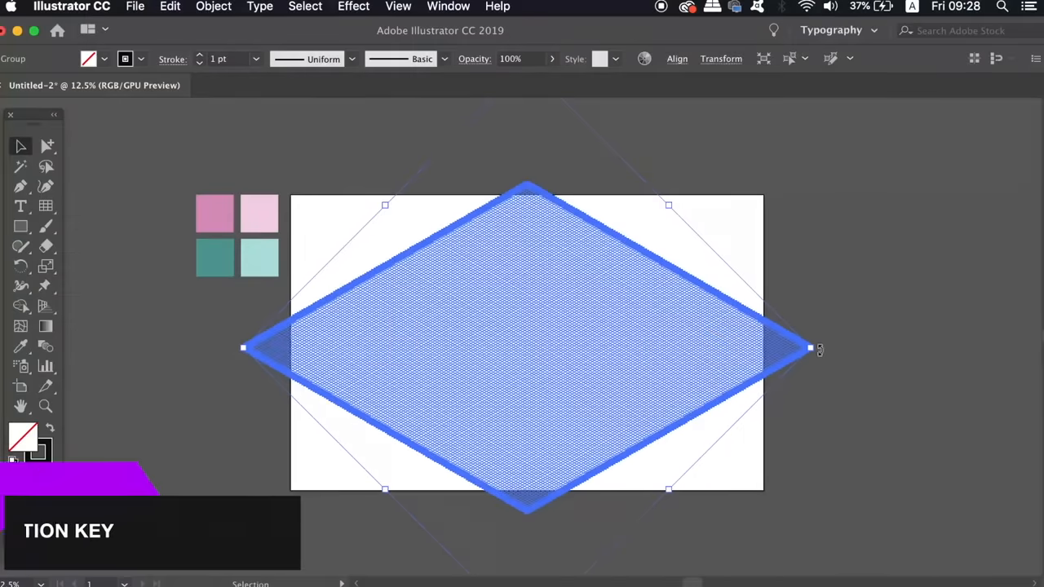
Stretch the diamond grid past the artboard edges and send it to the back
drag(810, 348, 1032, 349)
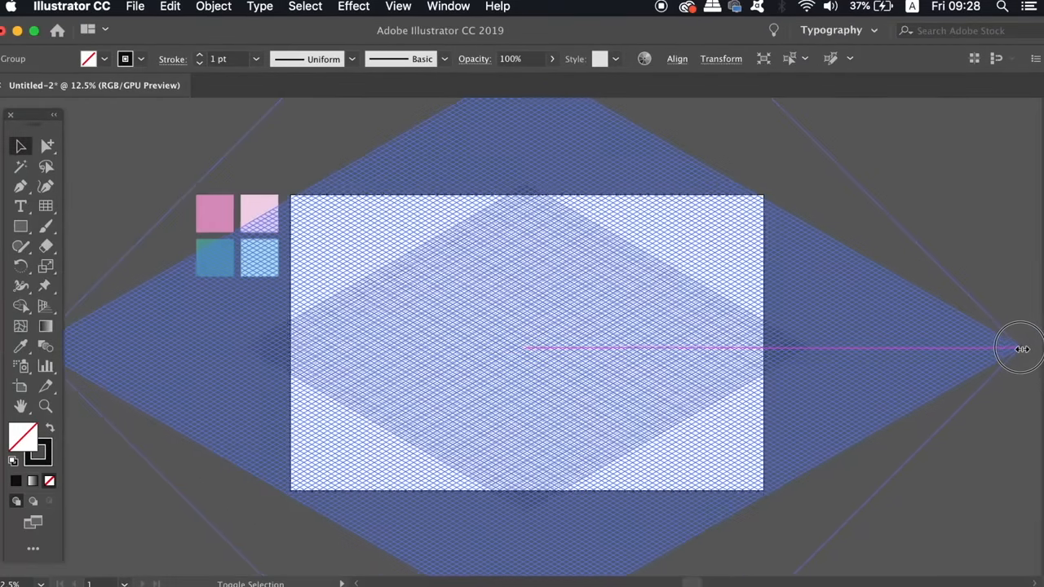
click(1019, 348)
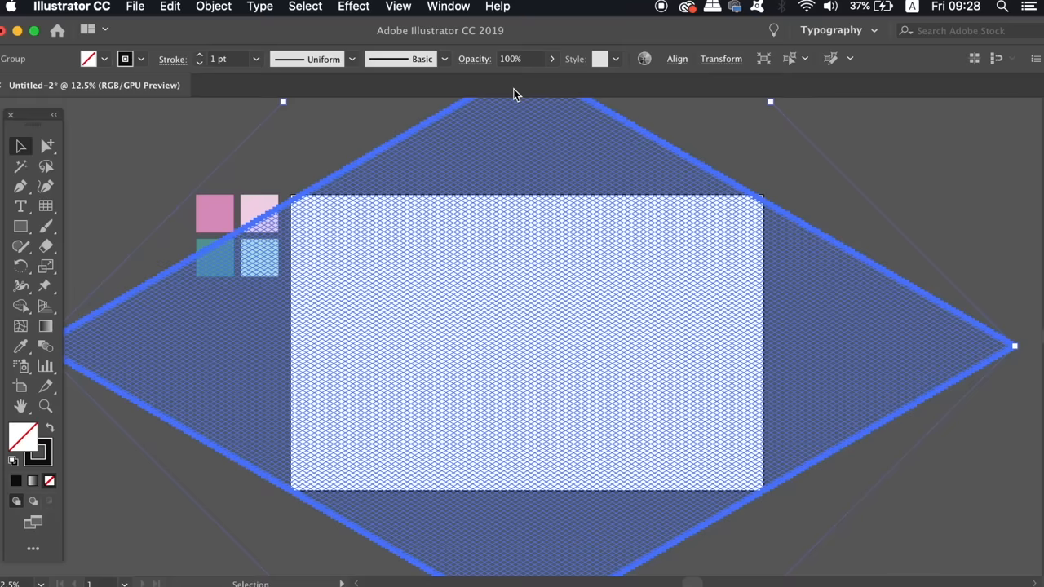
click(213, 7)
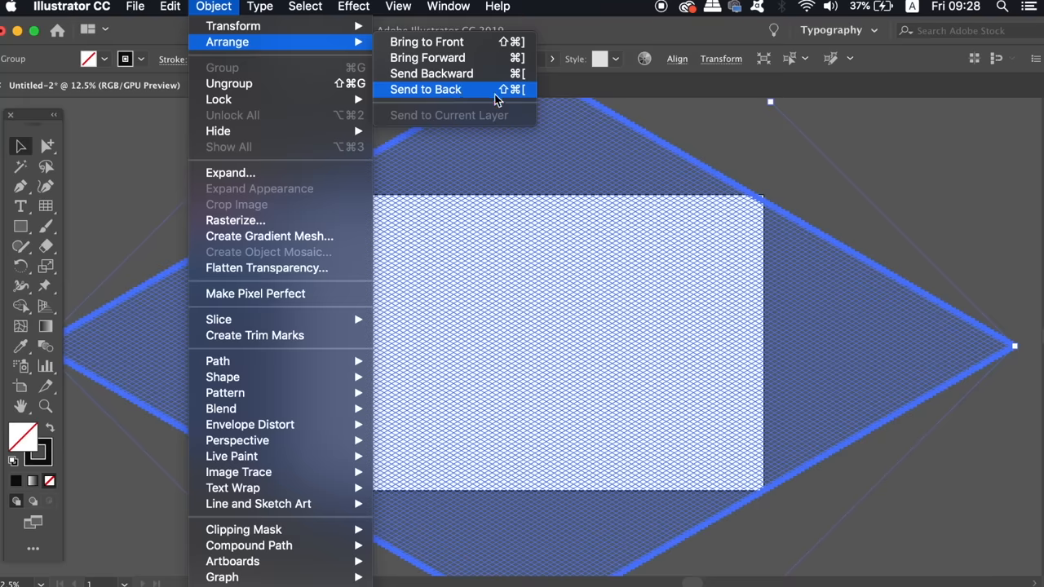
mouse_move(483, 96)
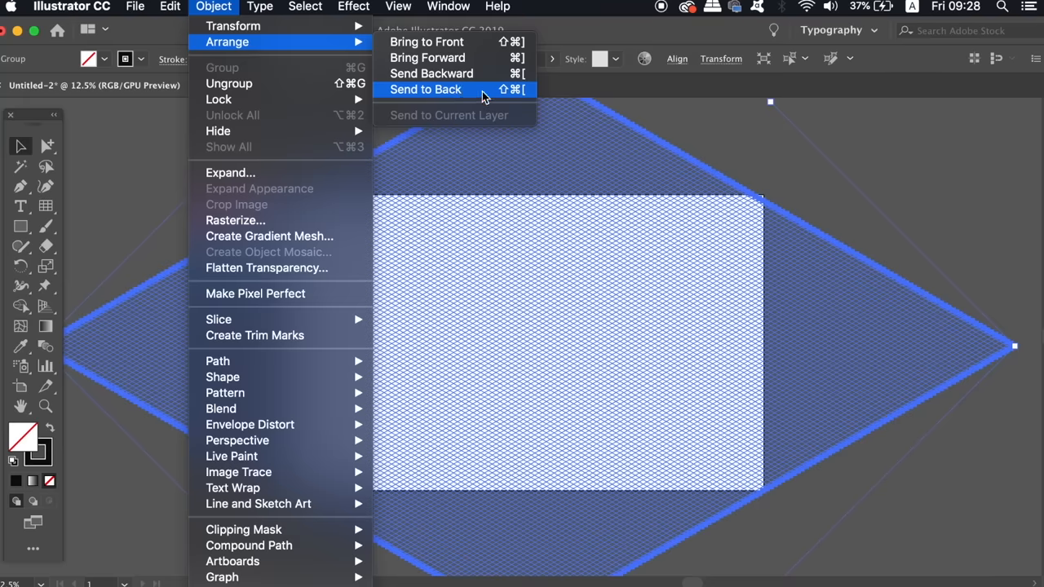
click(424, 89)
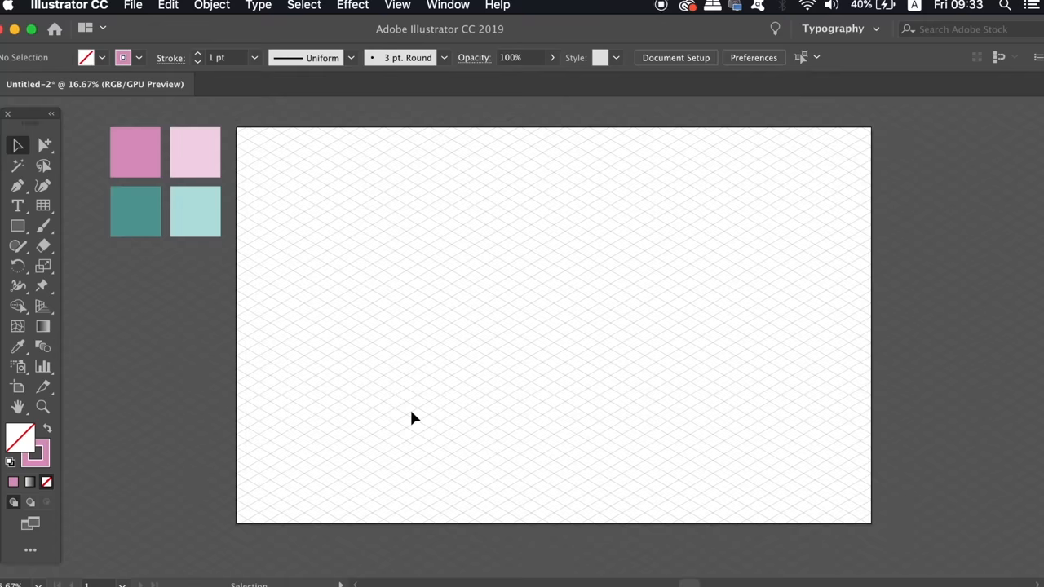
mouse_move(367, 322)
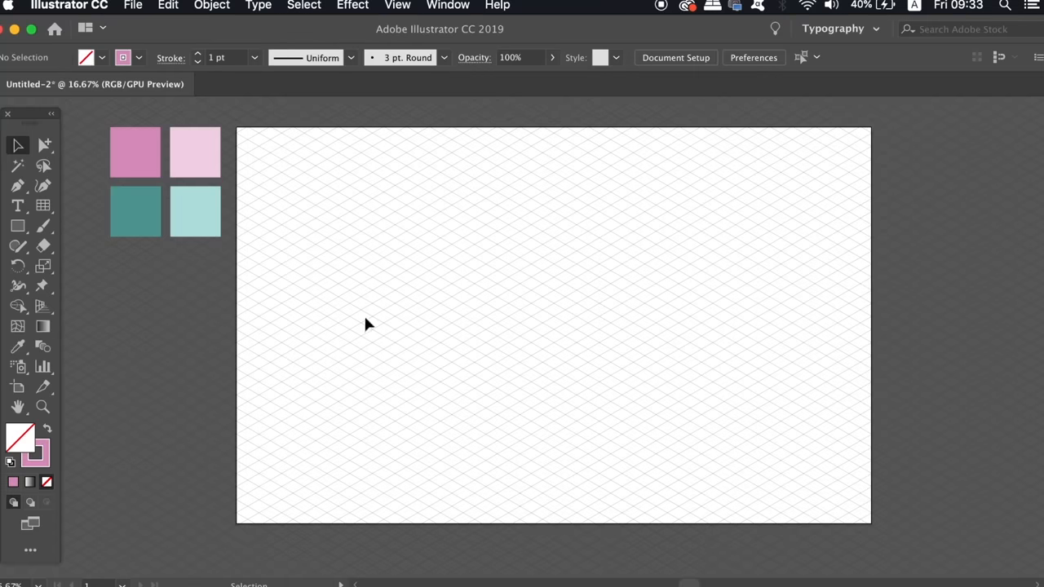
mouse_move(423, 372)
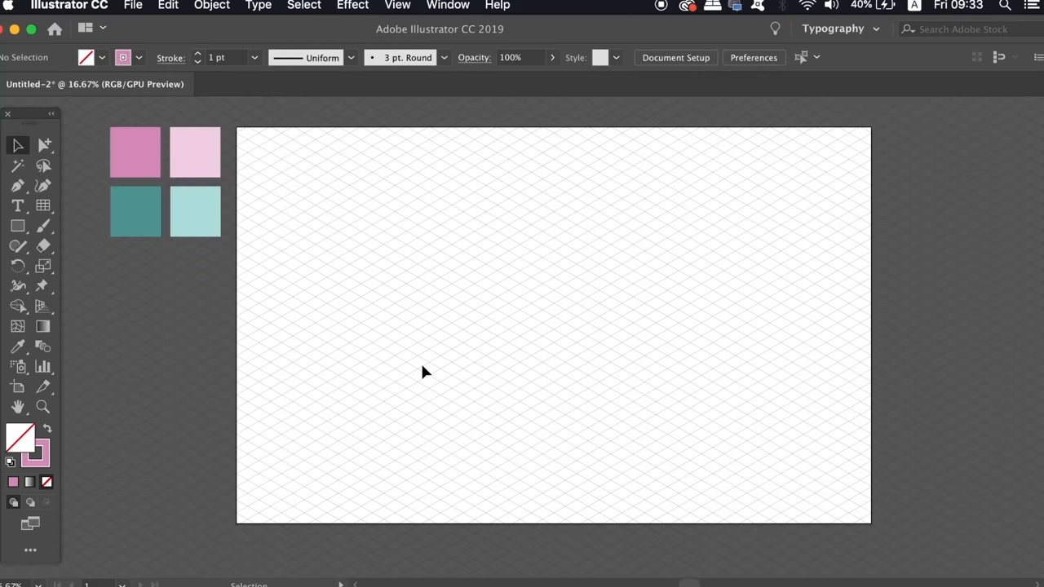
Sample the dark pink swatch as stroke and trace the notched wall outline with the Pen tool
key(i)
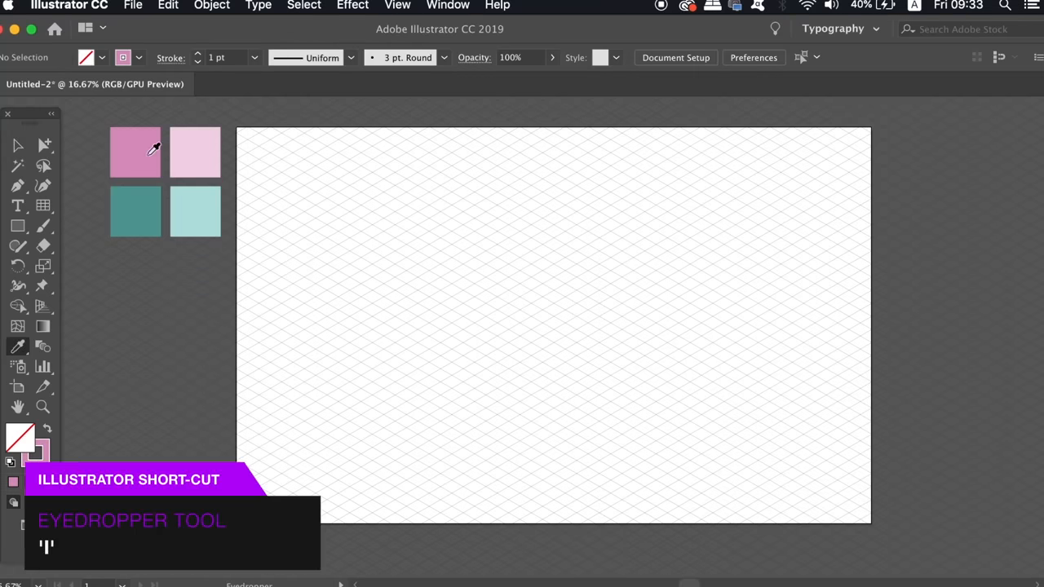
click(136, 152)
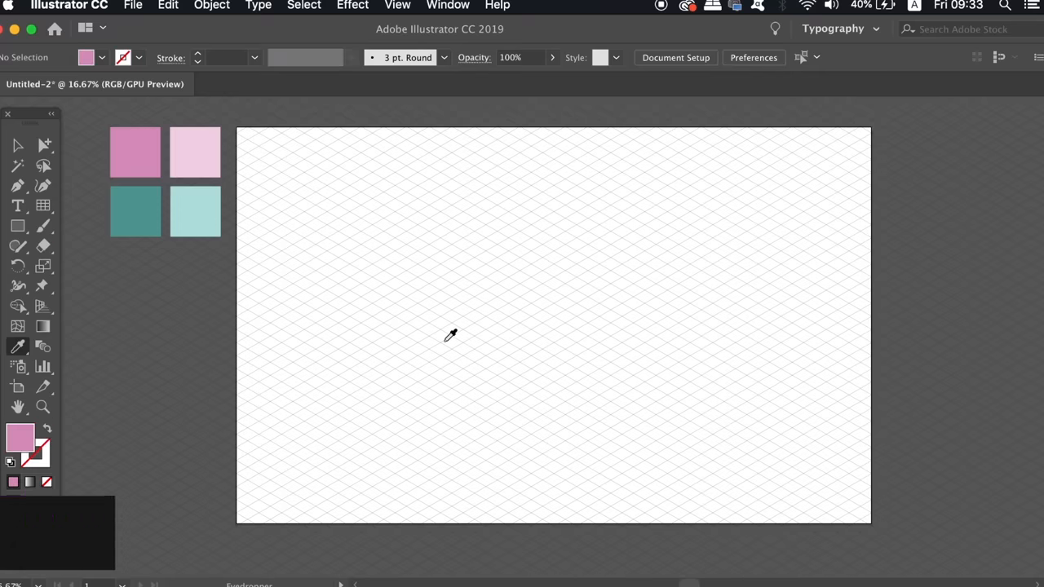
click(17, 185)
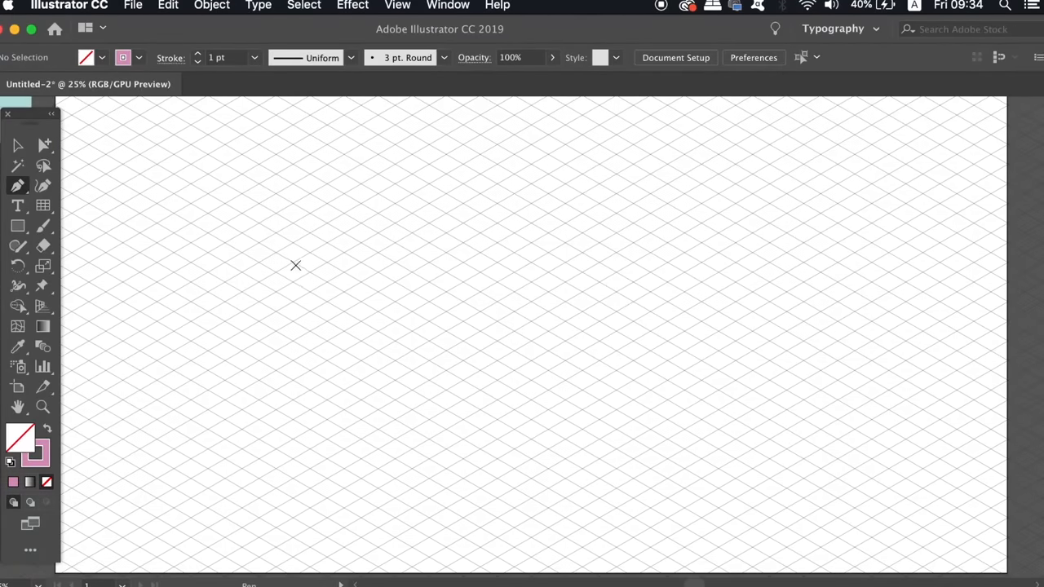
mouse_move(240, 309)
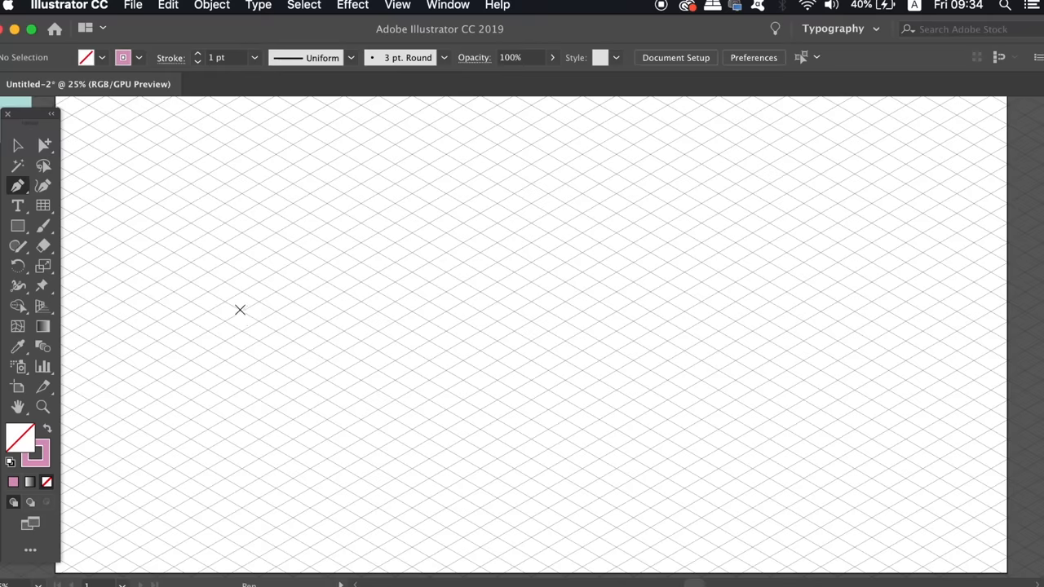
mouse_move(221, 316)
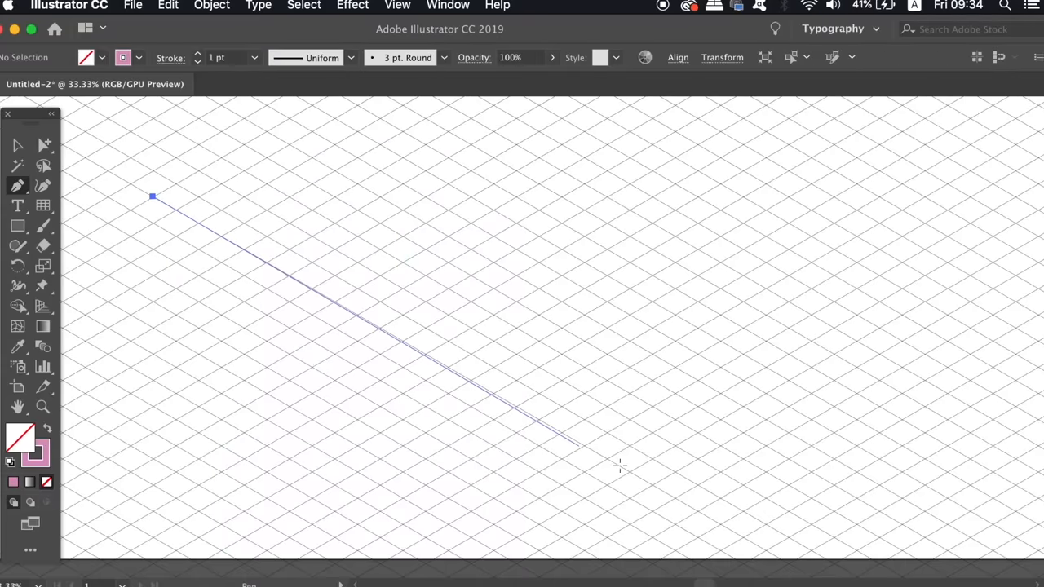
key(cmd+=)
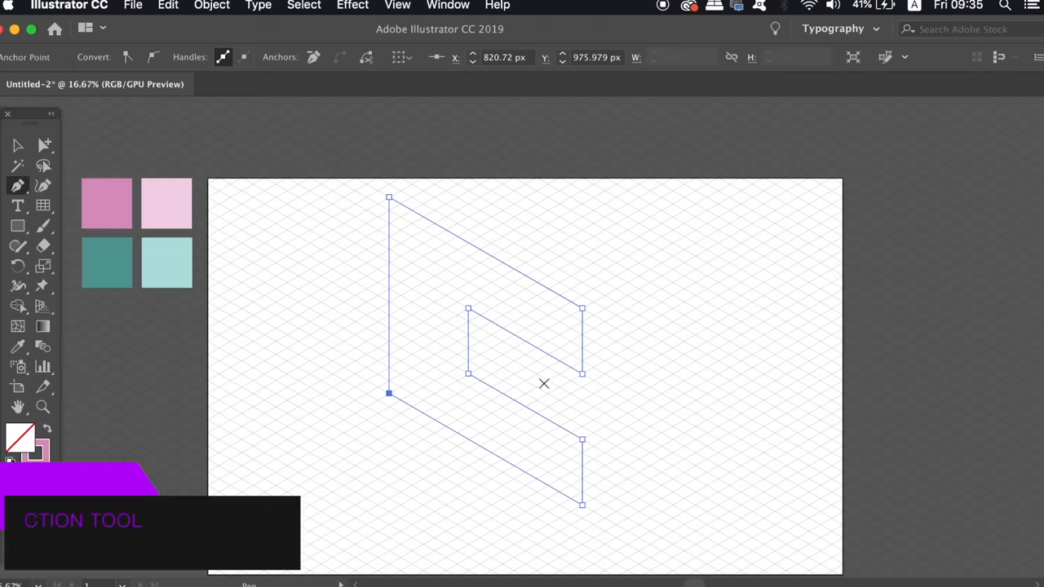
key(v)
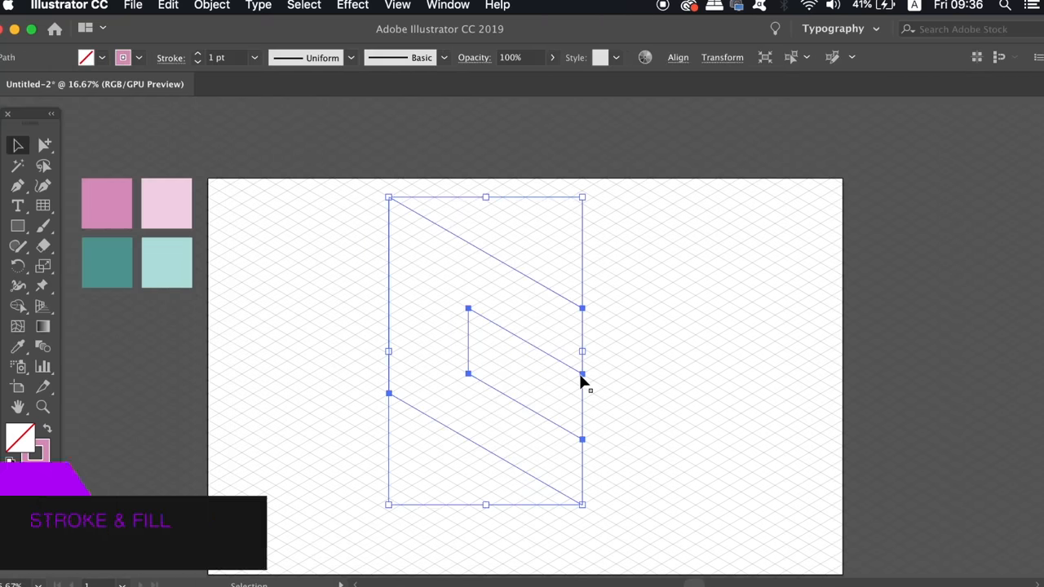
Swap the pink stroke to a solid fill and zoom in on the wall notch
key(shift+x)
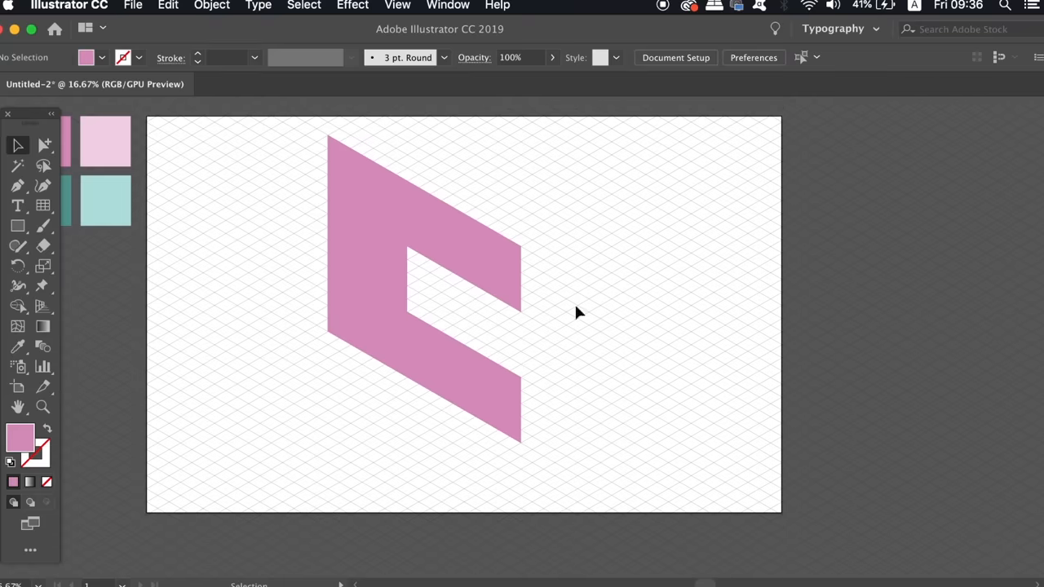
drag(579, 313, 445, 347)
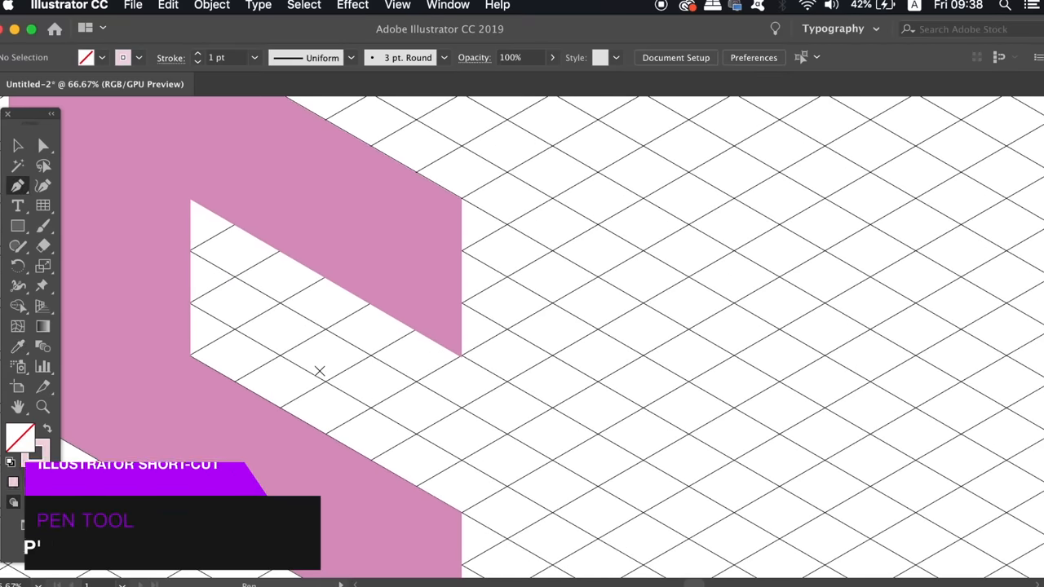
Draw the light pink ledge in the notch and the teal right-side wall faces
click(189, 358)
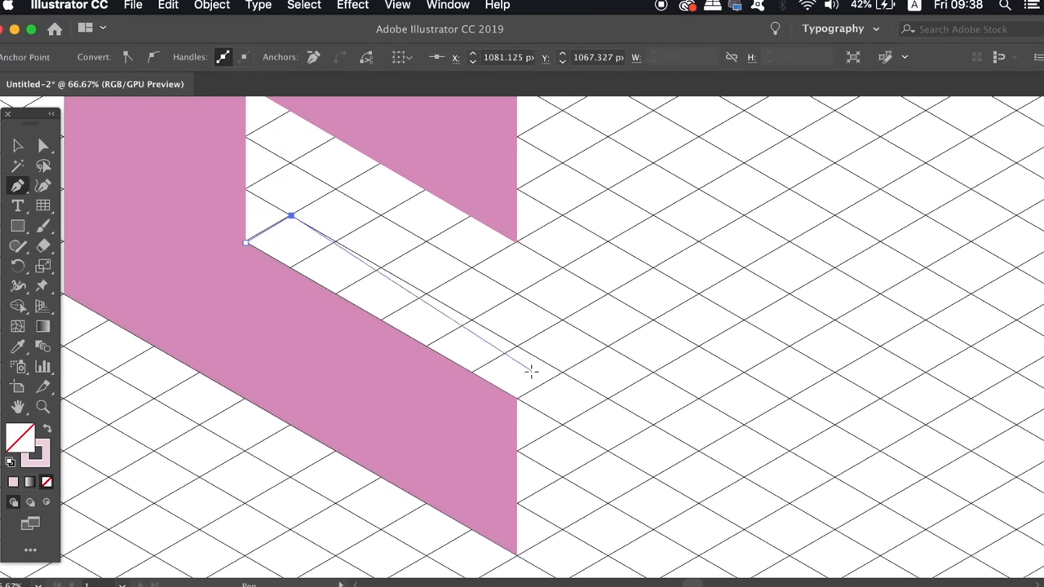
mouse_move(564, 375)
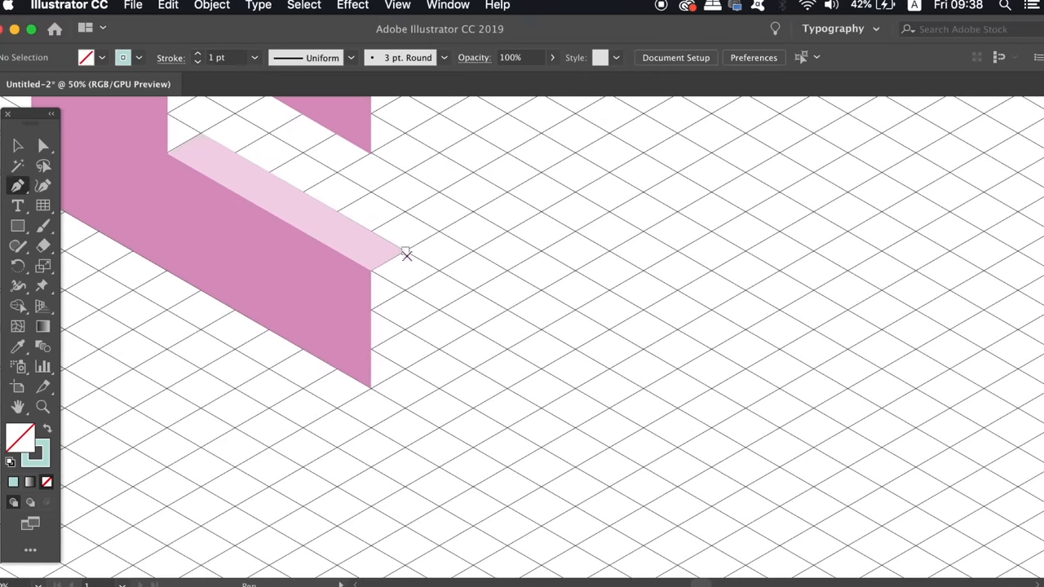
click(370, 273)
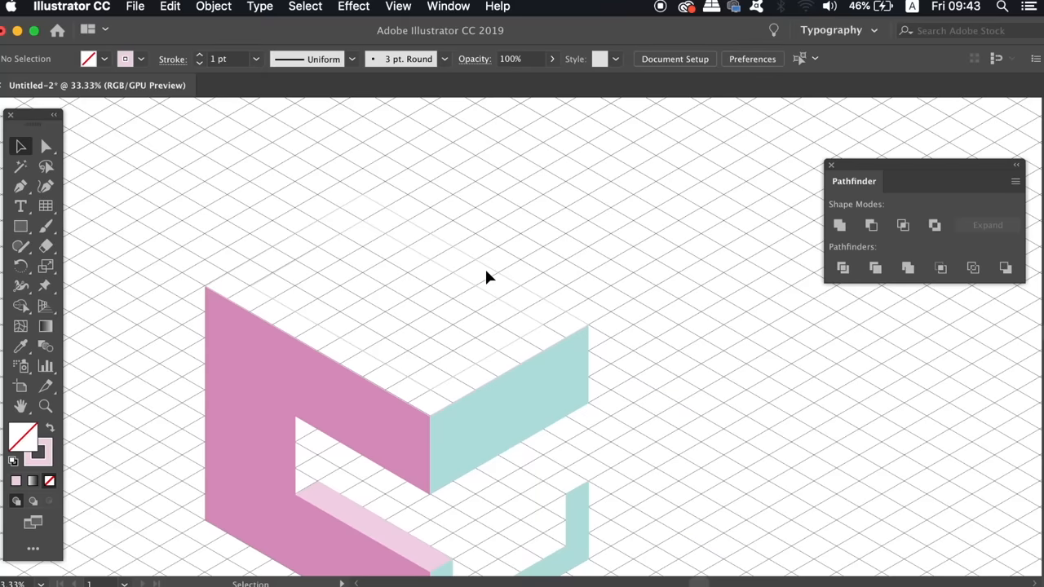
Fill the roof paths light pink and cut out the inner shape with Minus Front
click(449, 294)
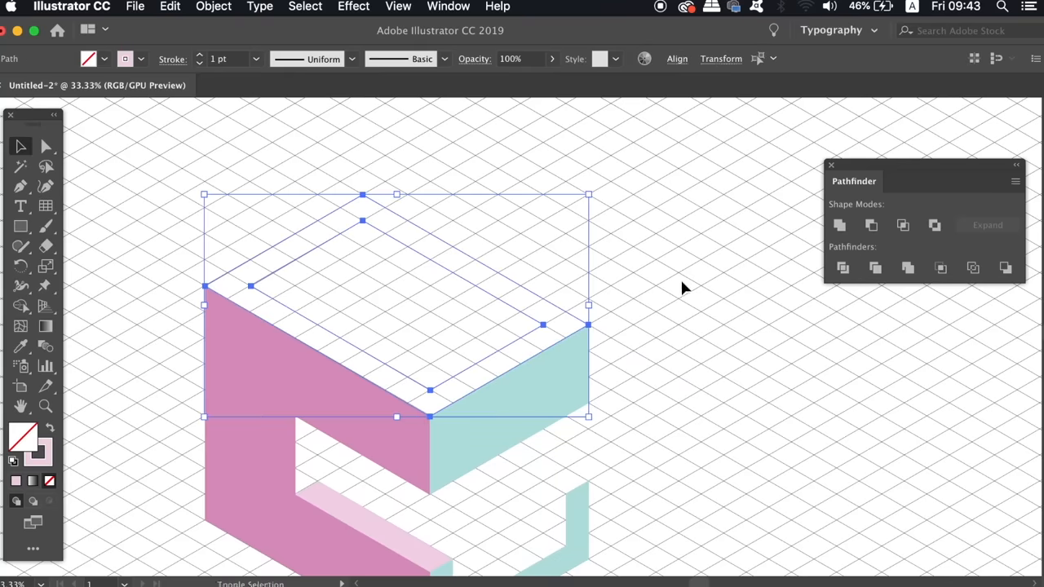
key(shift+x)
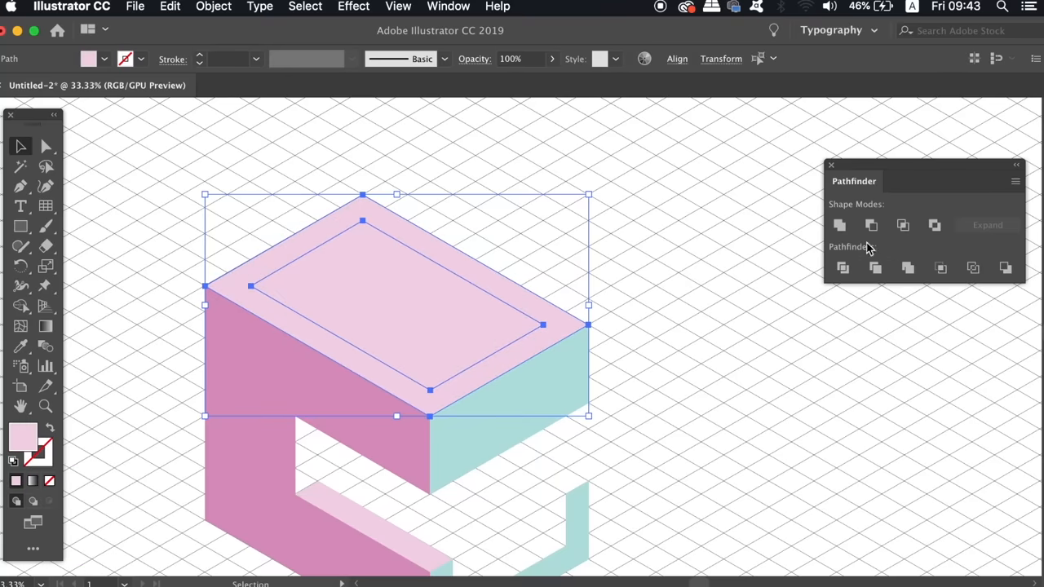
mouse_move(871, 225)
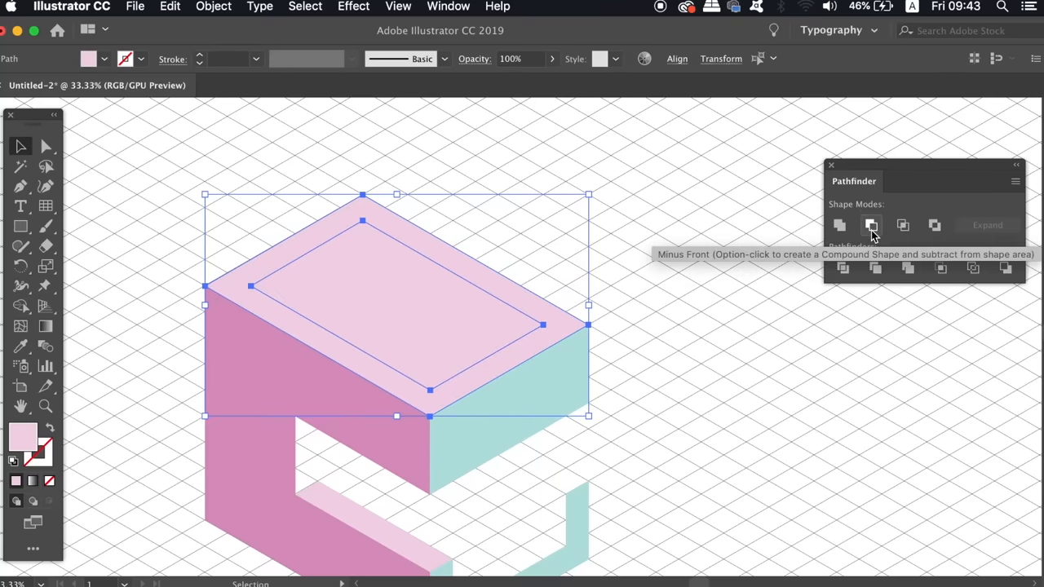
click(871, 225)
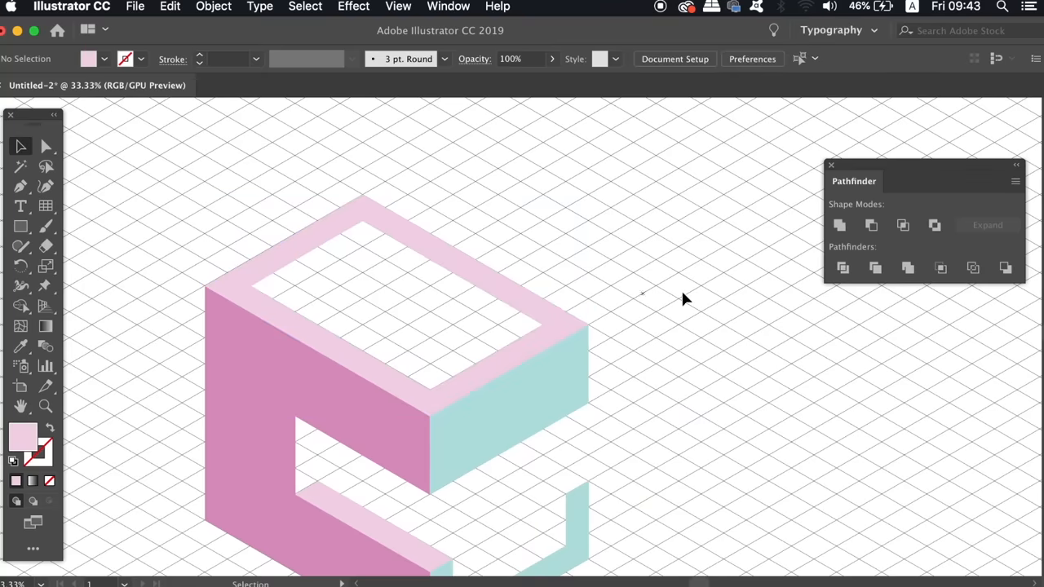
click(831, 165)
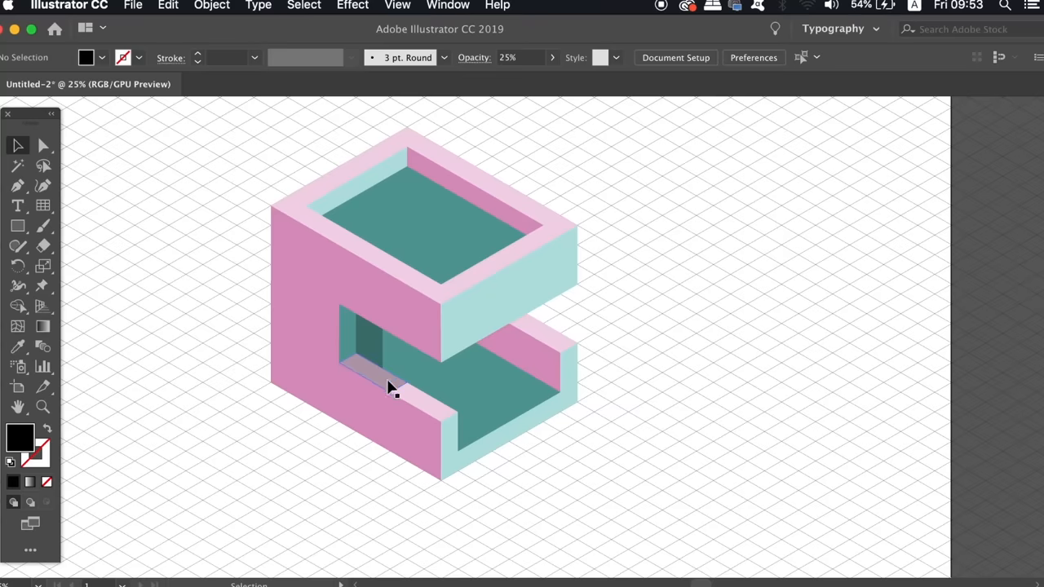
Select the lower opening's shadow and teal interior surfaces for removal
click(375, 388)
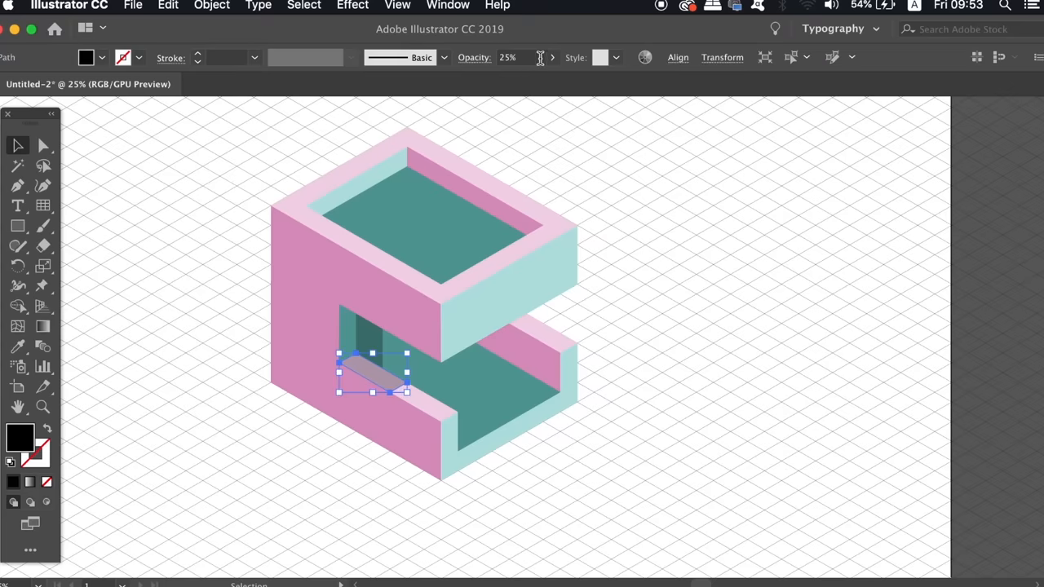
click(161, 475)
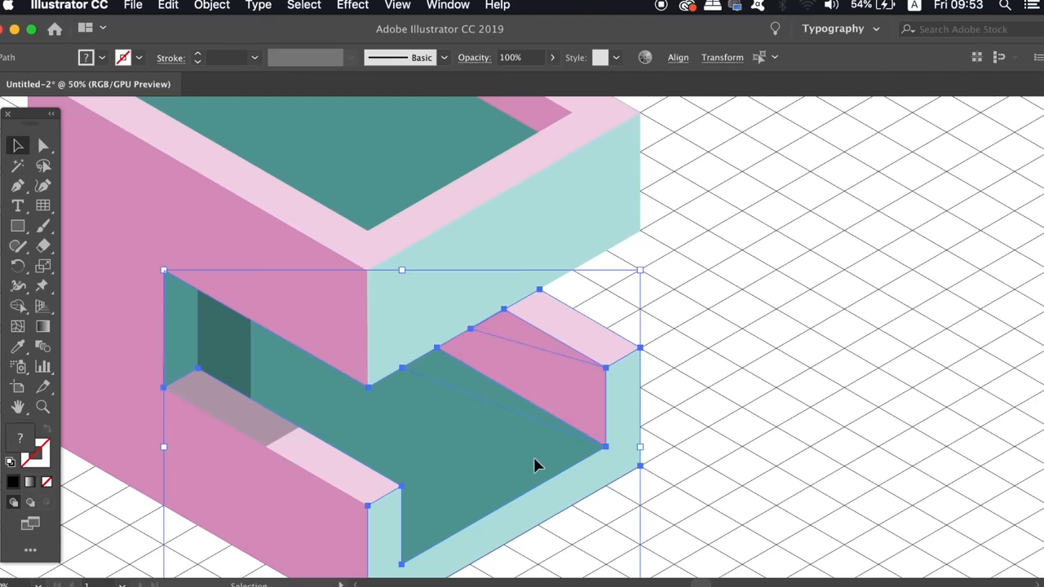
mouse_move(788, 403)
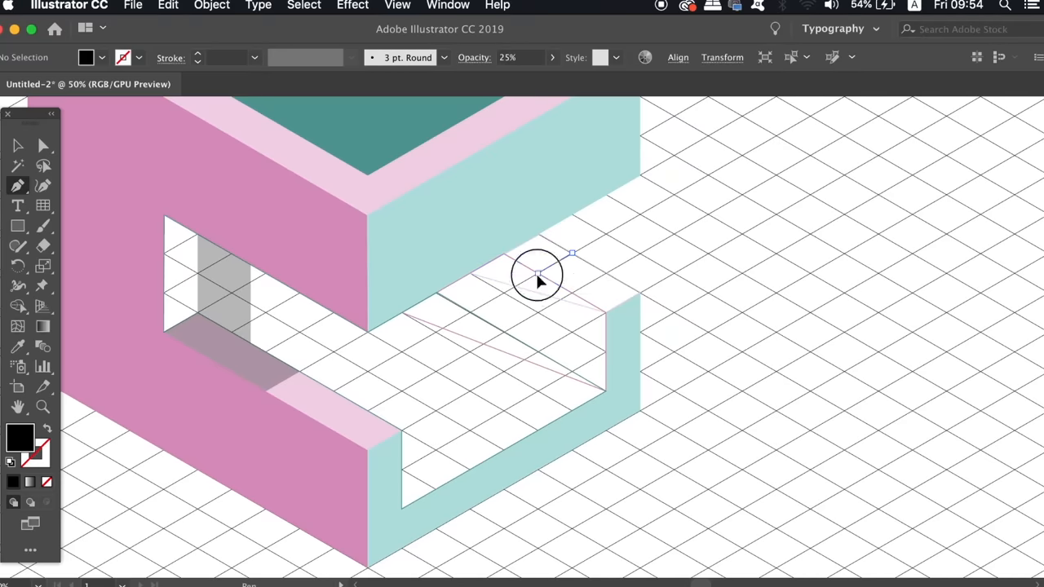
Draw a shadow shape down the wall and across the ledge, black at 25% opacity
click(537, 272)
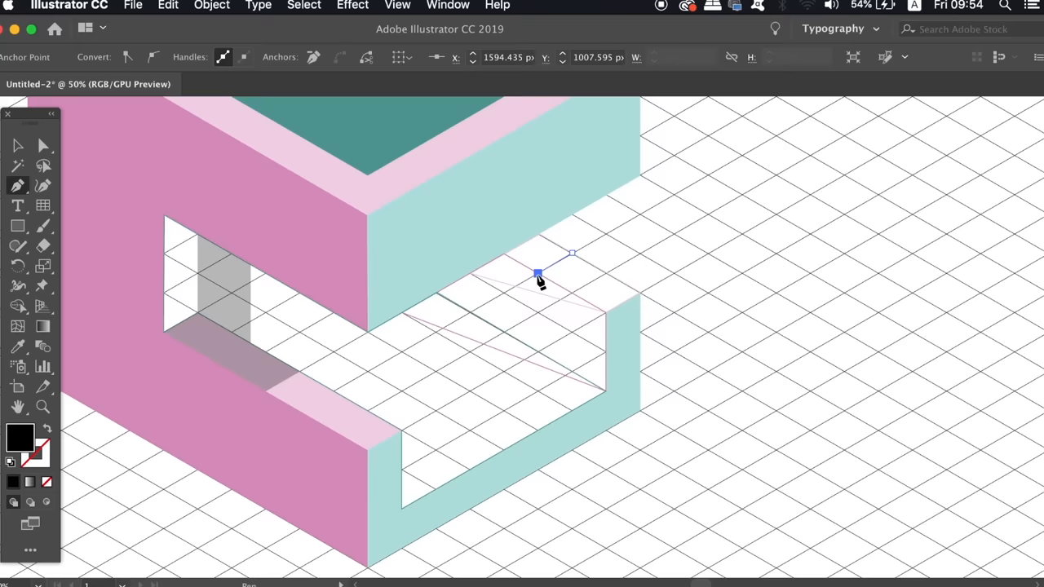
drag(538, 273, 402, 430)
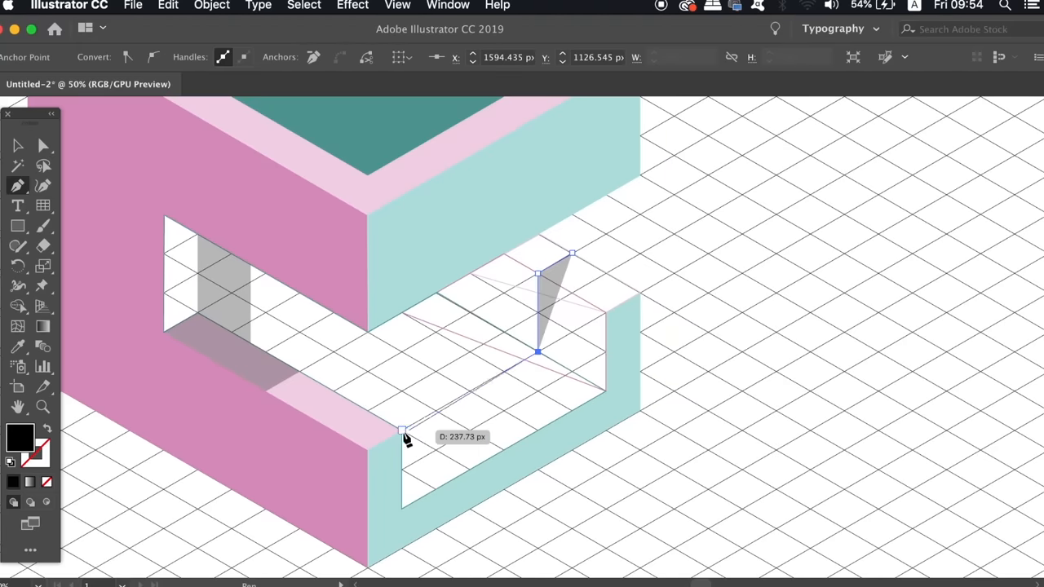
drag(404, 430, 254, 346)
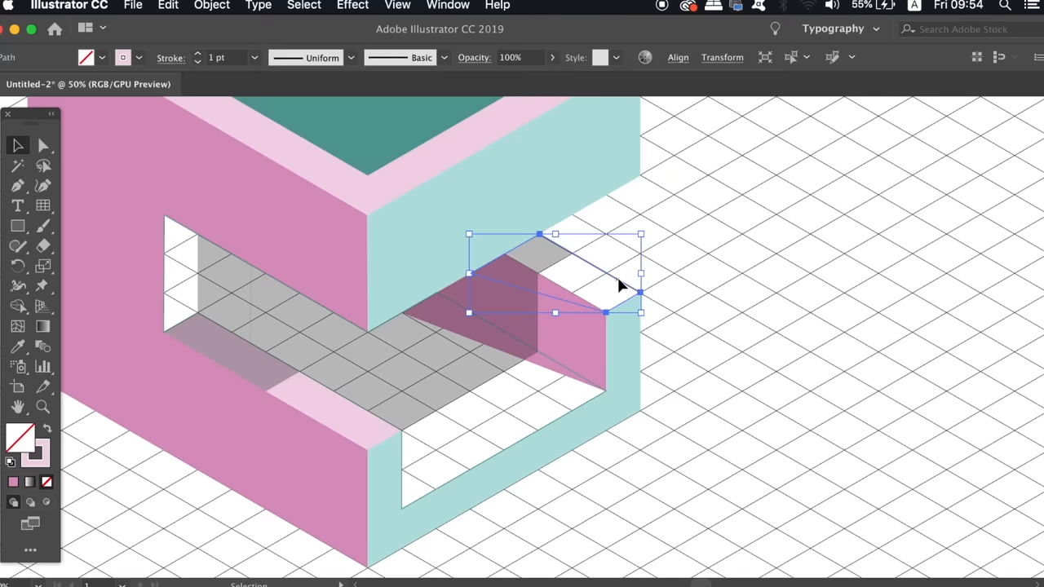
click(540, 382)
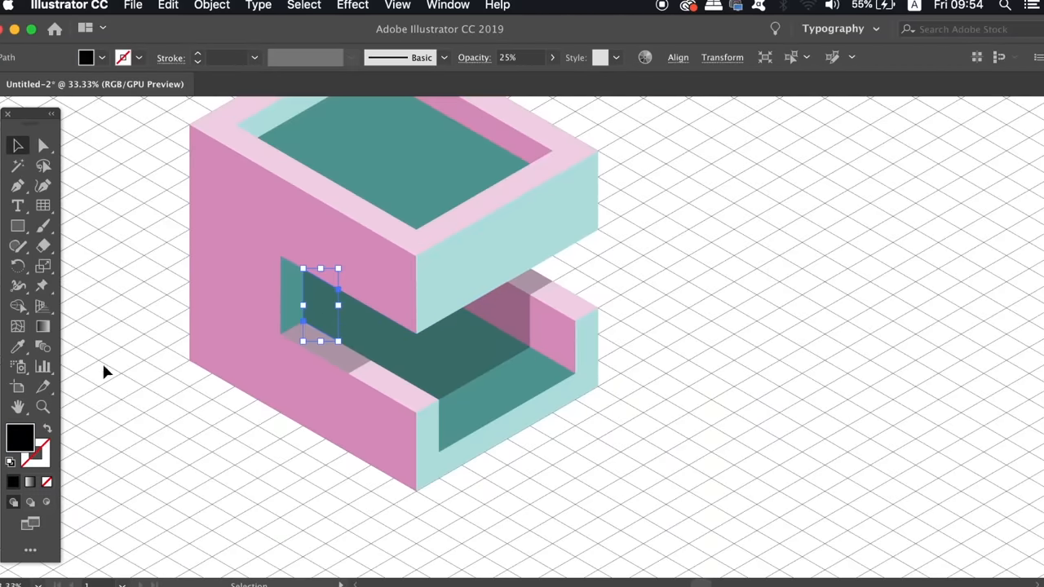
mouse_move(28, 440)
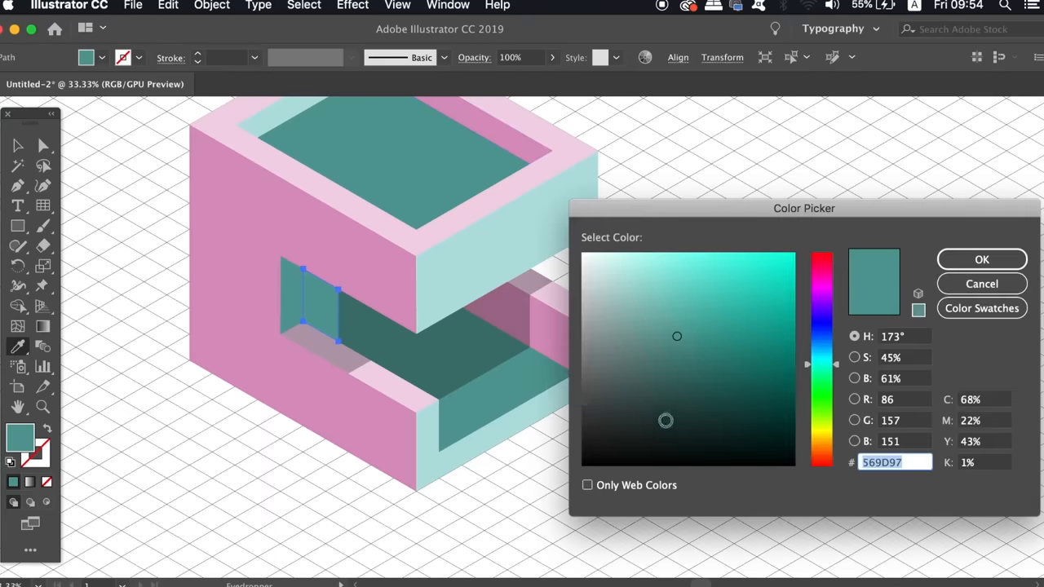
Confirm teal 569D97 as the fill for the window's inner side wall
click(980, 259)
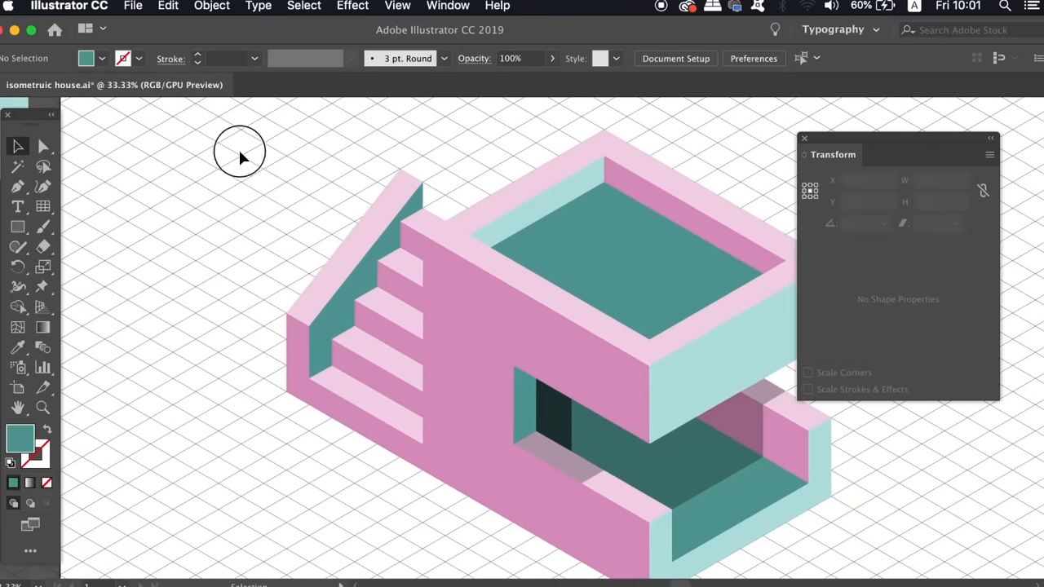
Select the staircase pieces and drag the sloping side wall's top corner into place
drag(240, 158, 410, 503)
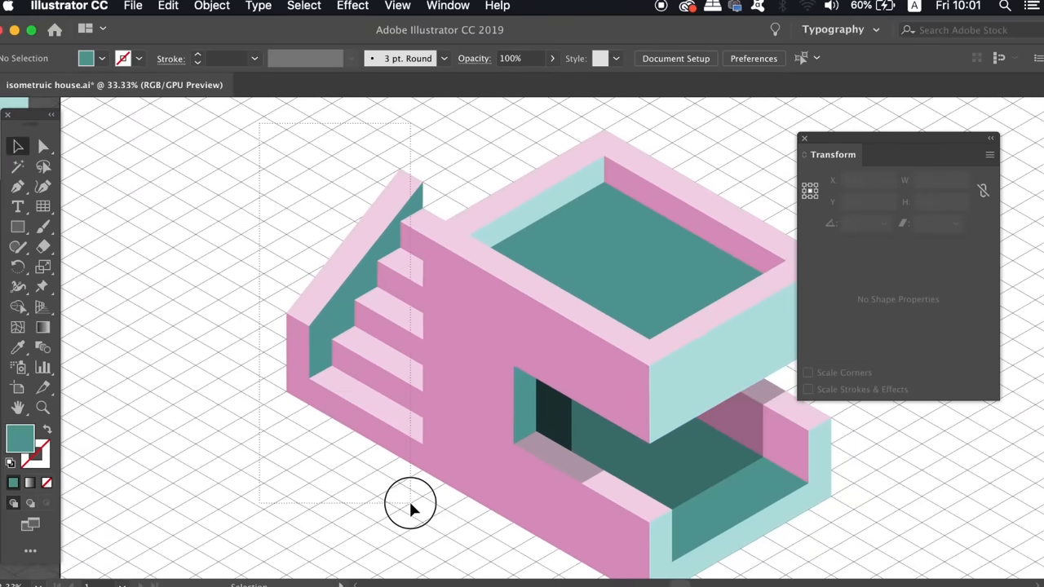
click(410, 506)
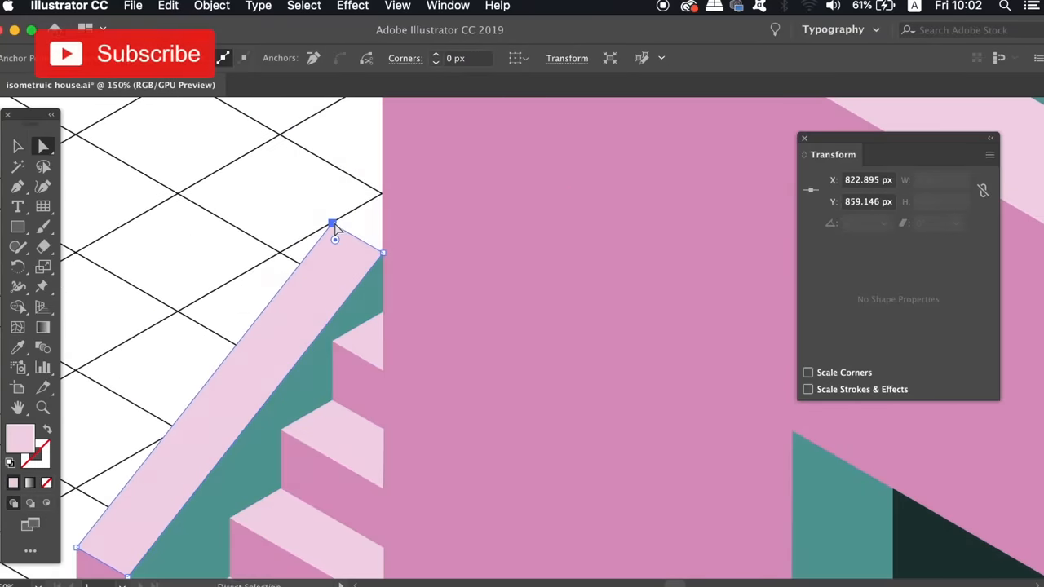
drag(332, 224, 383, 164)
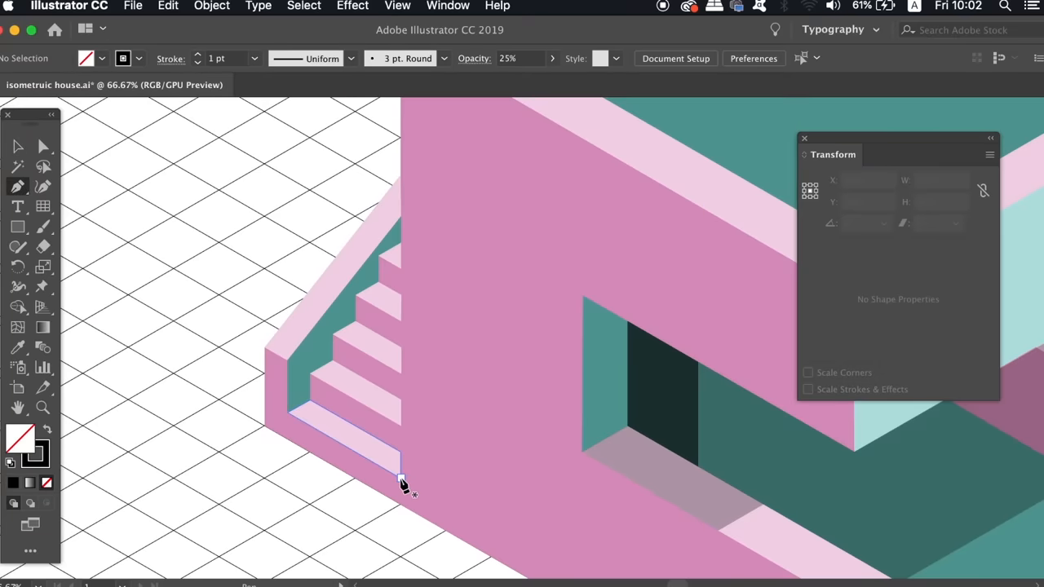
Trace the shadow along the bottom step and extend it up under the side wall
drag(399, 478, 328, 374)
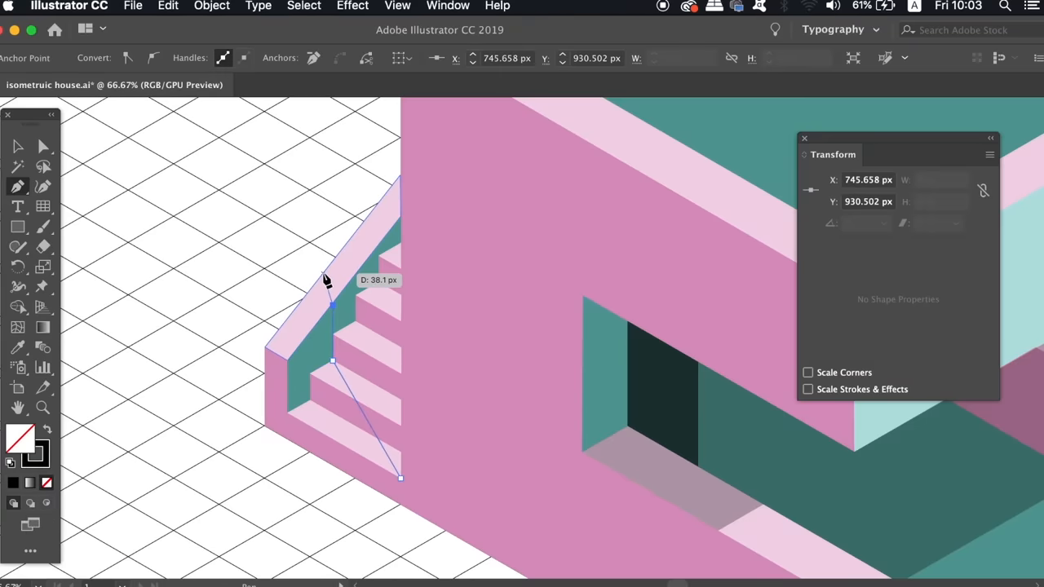
drag(324, 278, 400, 180)
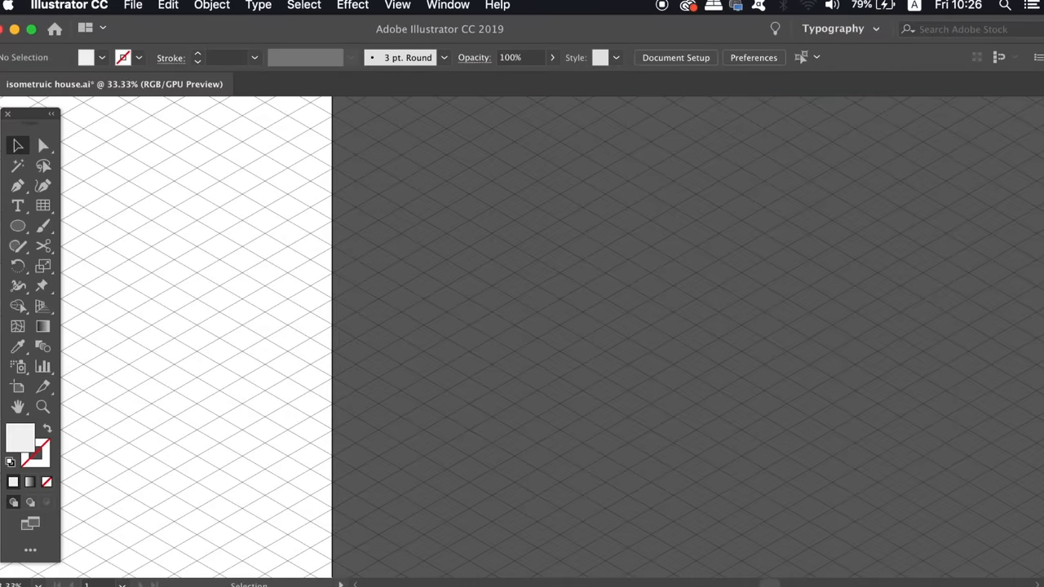
mouse_move(334, 351)
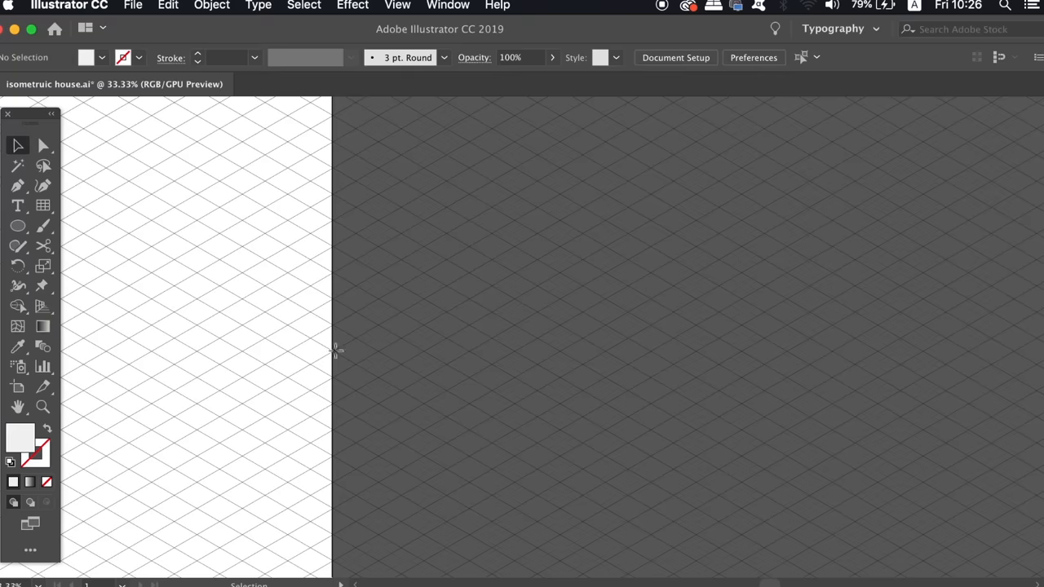
Draw a flat oval ellipse, turn its fill into an outline, and copy it slightly lower
drag(428, 257, 590, 343)
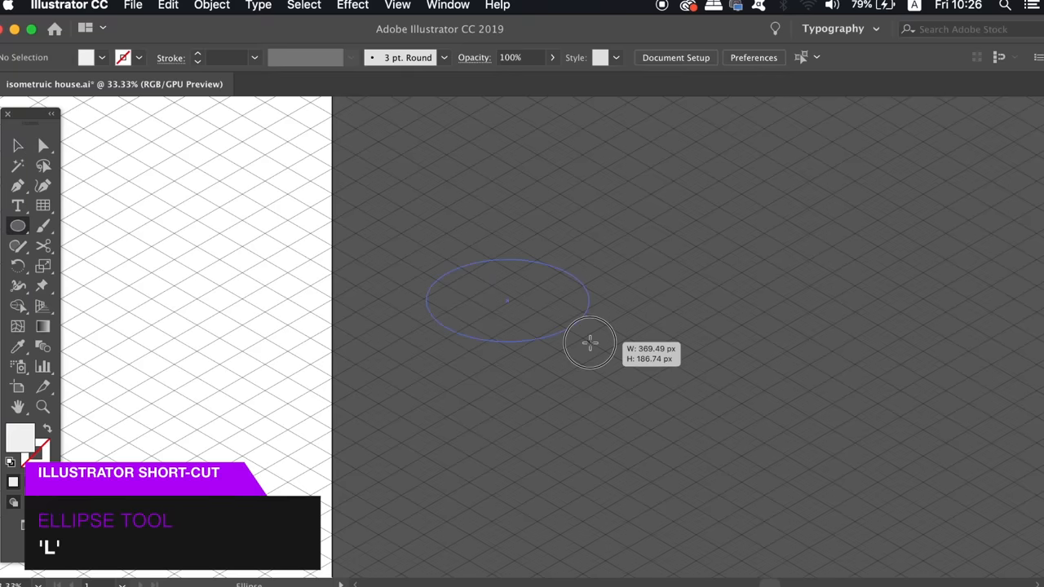
drag(589, 343, 619, 364)
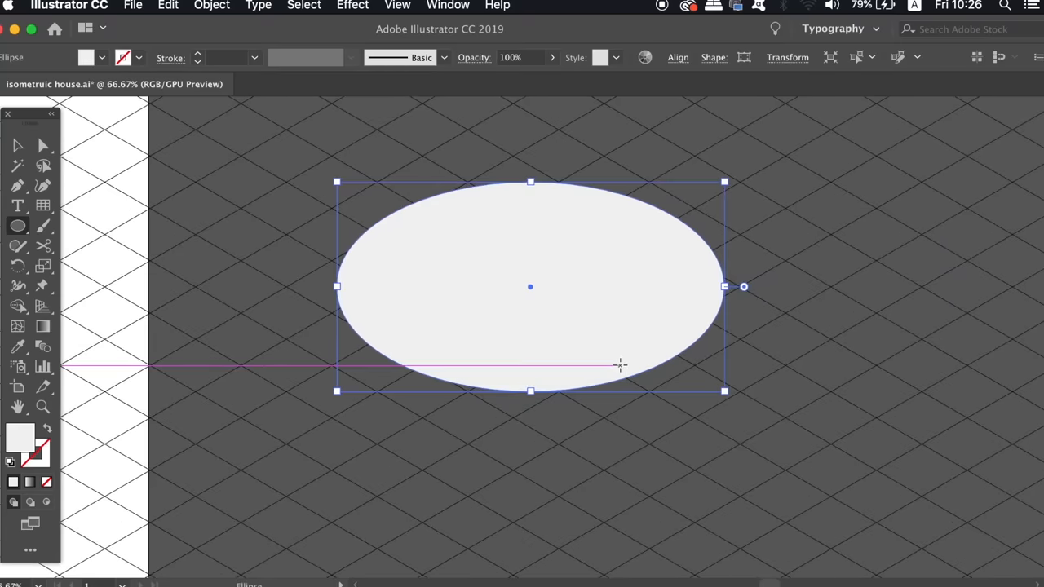
click(18, 145)
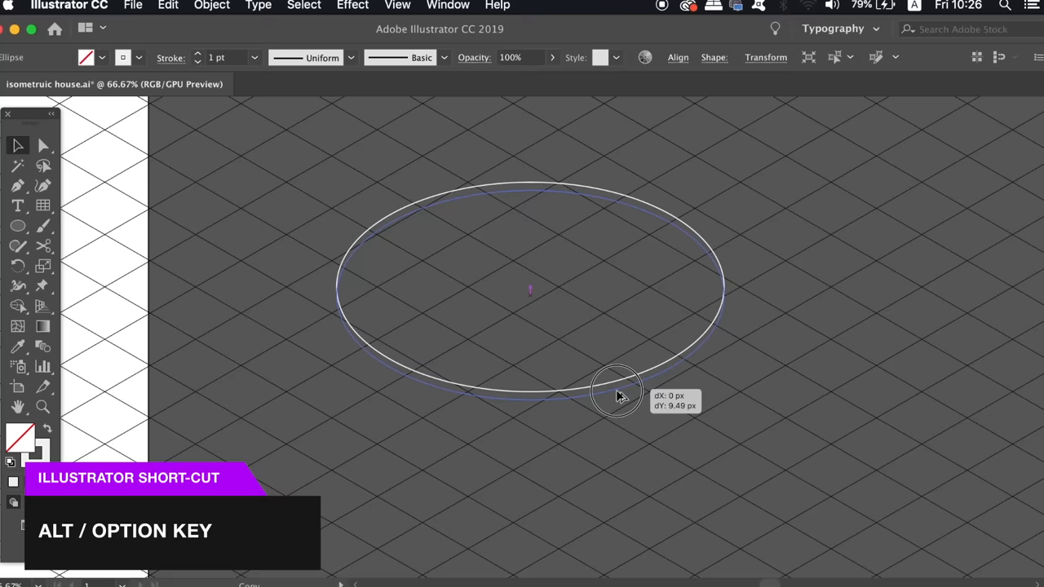
drag(616, 390, 615, 402)
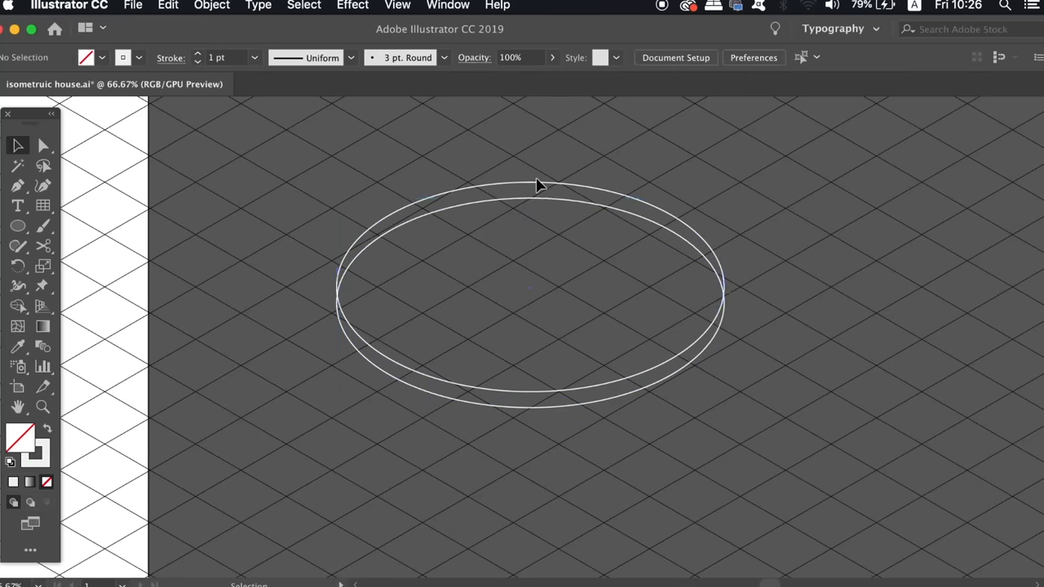
click(211, 6)
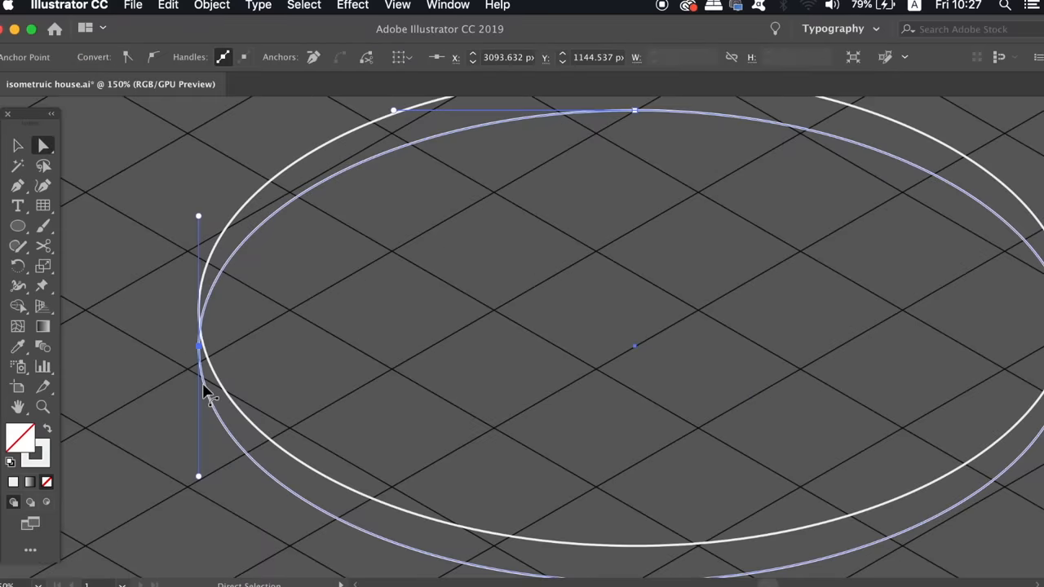
Raise the lower ellipse's left anchor and add an anchor where the two outlines meet
click(17, 185)
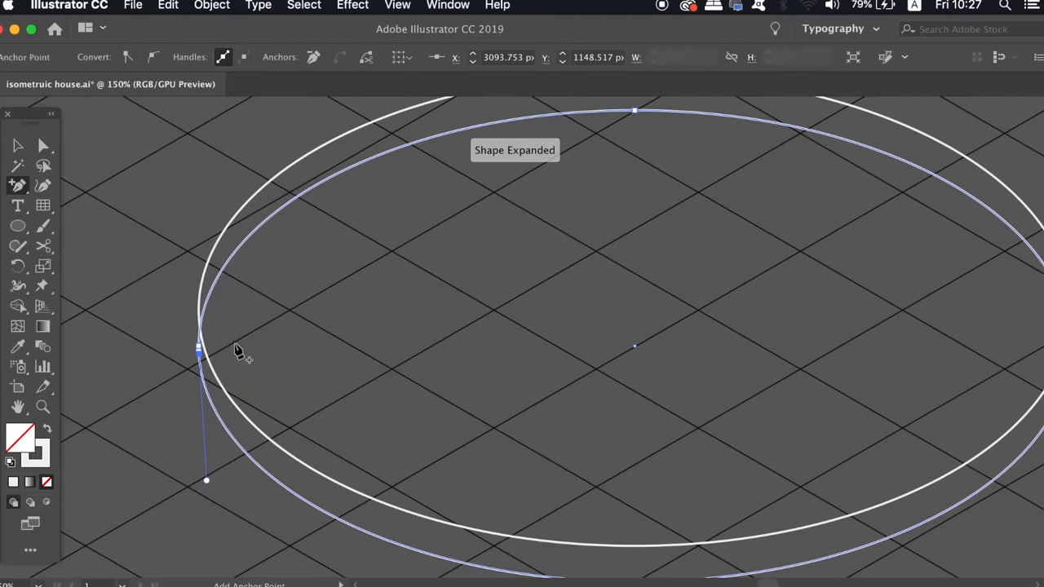
drag(200, 351, 200, 334)
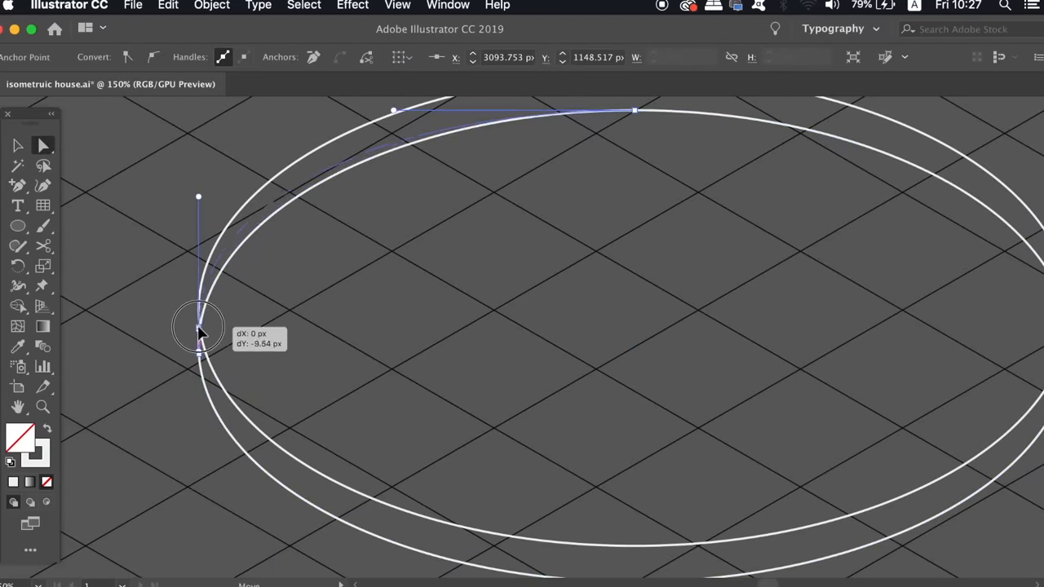
key(a)
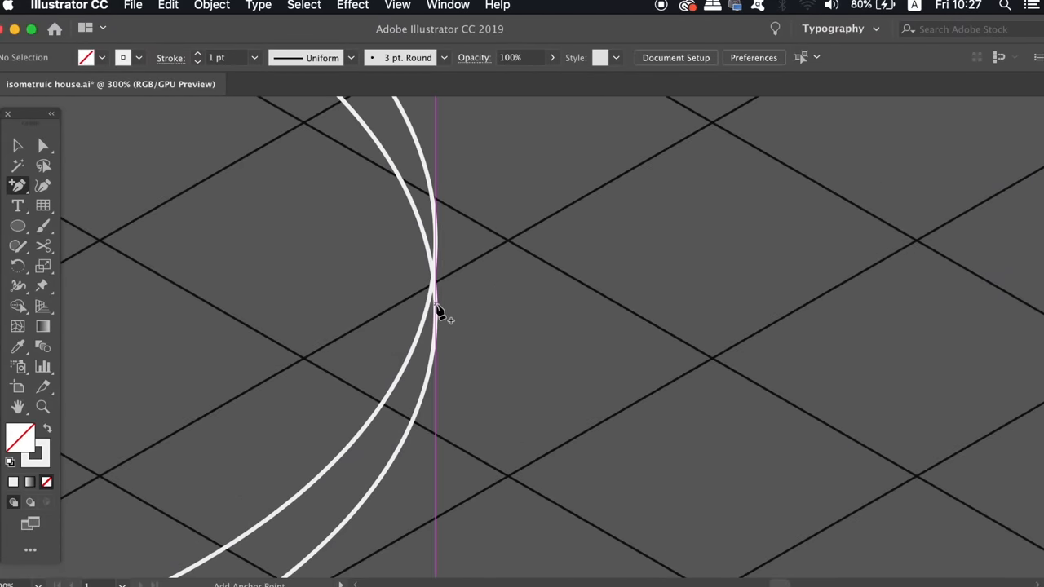
click(436, 306)
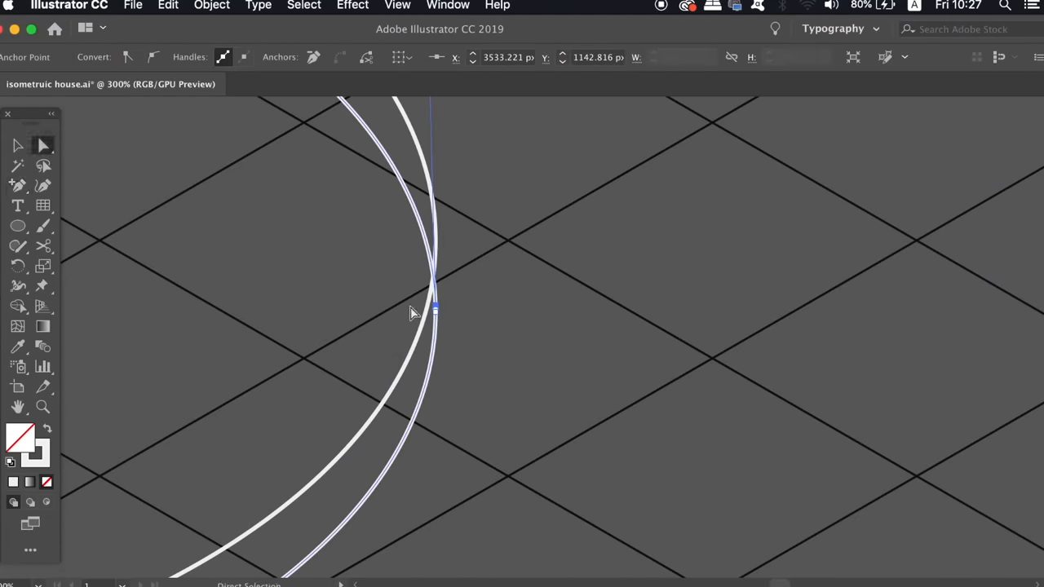
drag(432, 310, 436, 249)
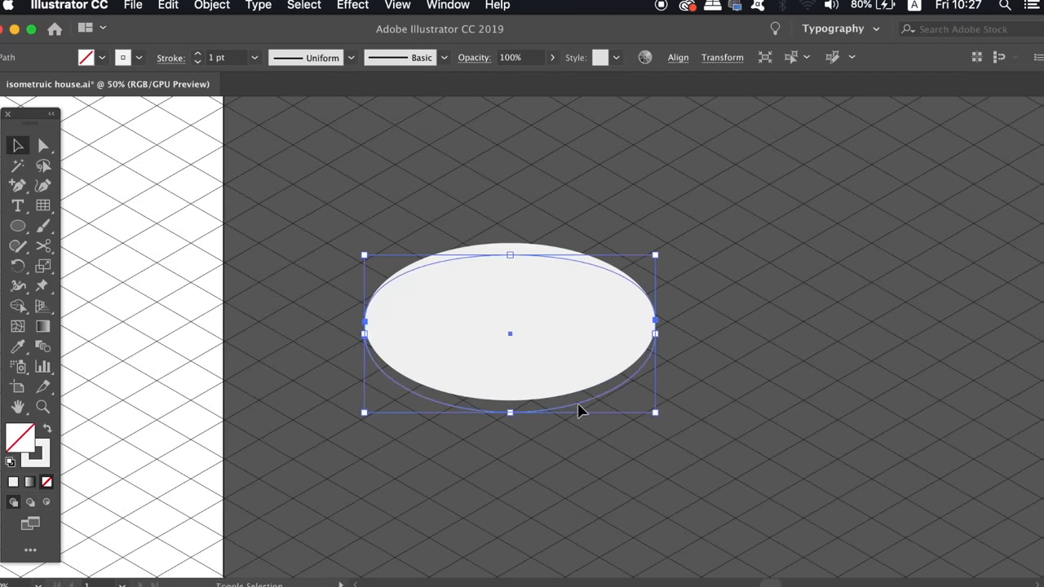
Fill the table top F2F2F2, move it onto the terrace, and bring the shadow in front
double_click(17, 450)
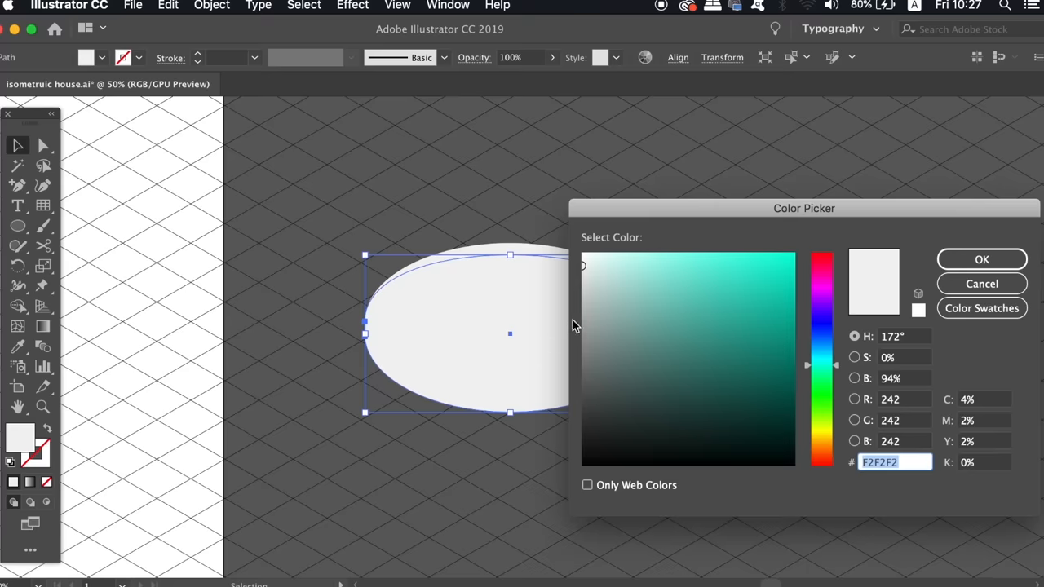
click(981, 259)
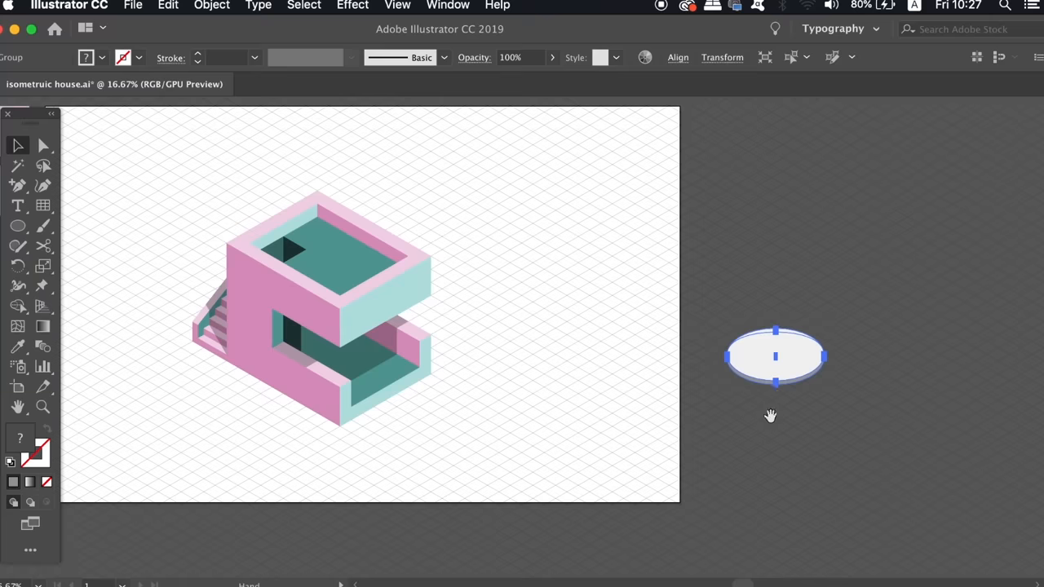
drag(775, 356, 395, 364)
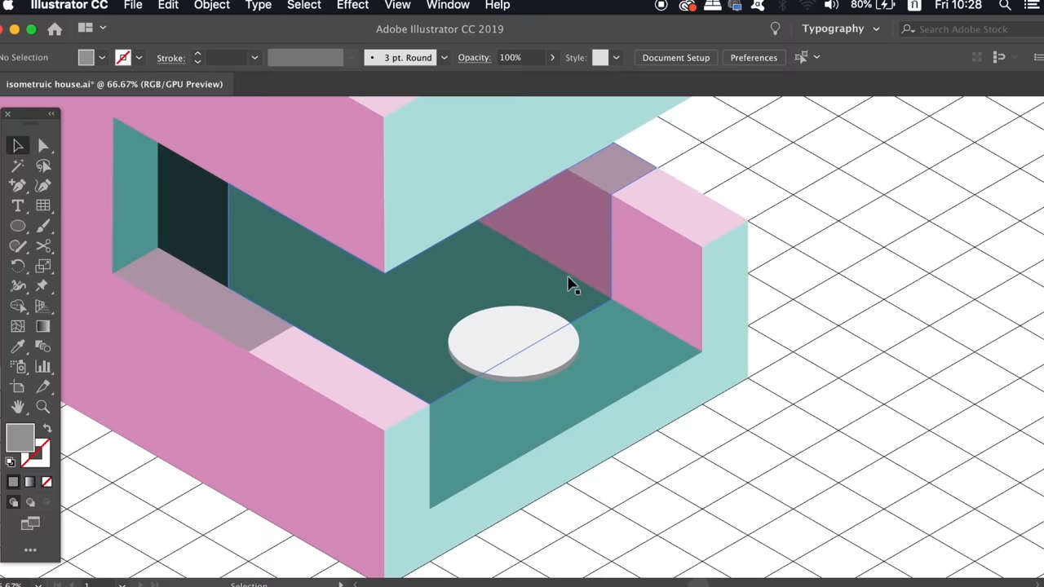
click(211, 6)
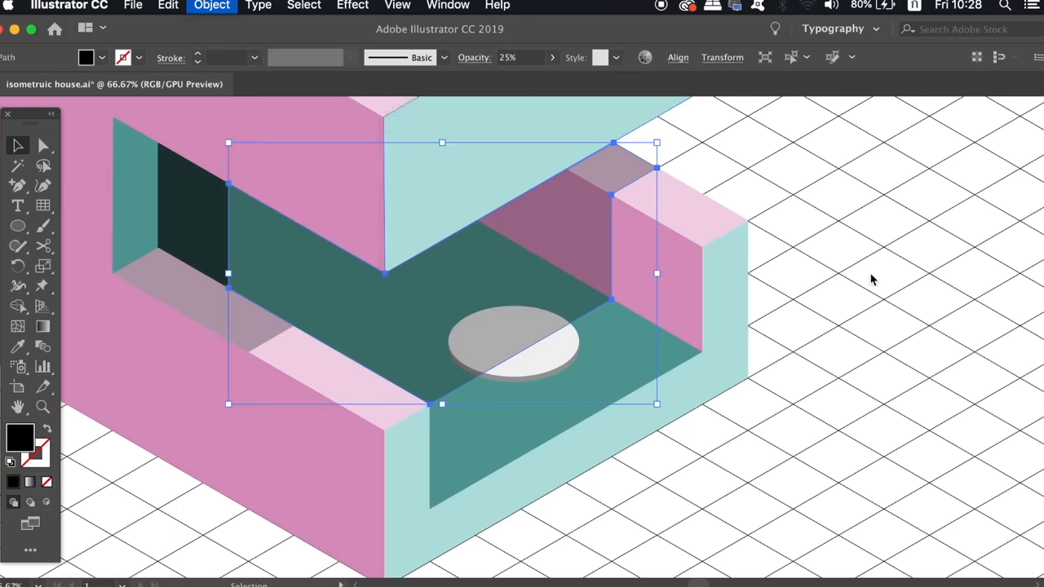
click(872, 279)
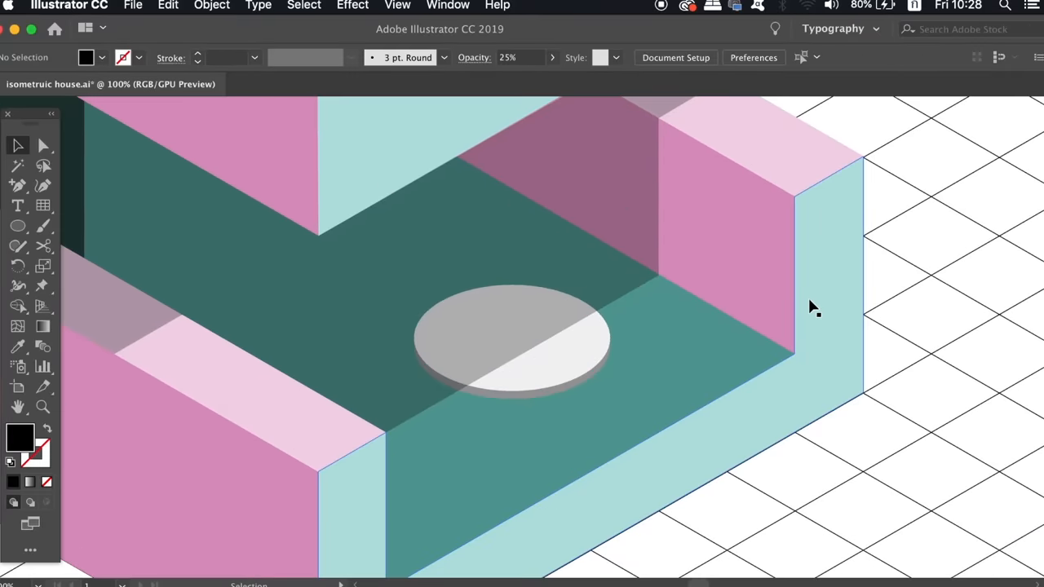
Choose the Rounded Rectangle tool for drawing the table leg
click(16, 225)
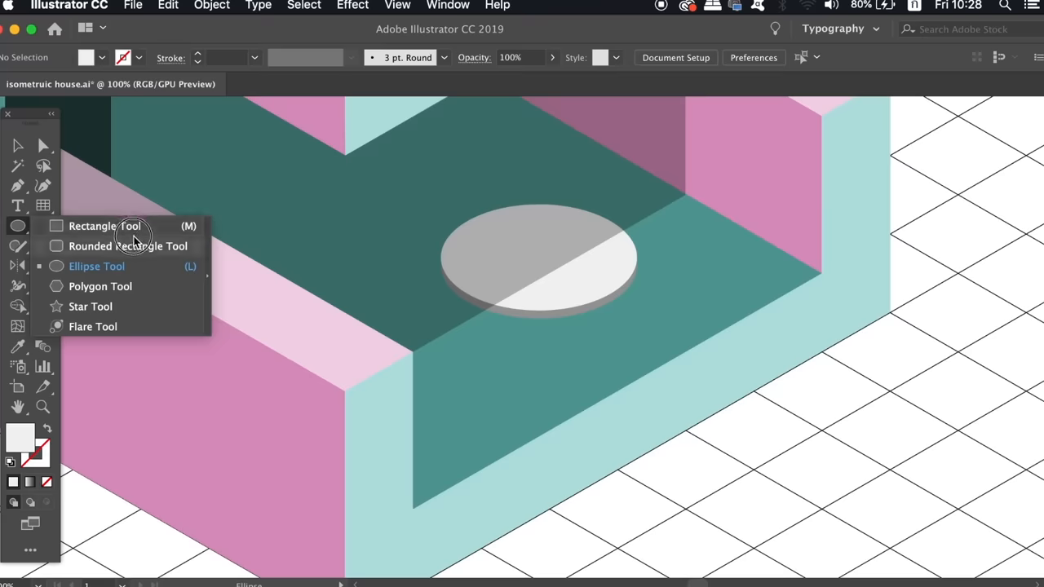
click(104, 226)
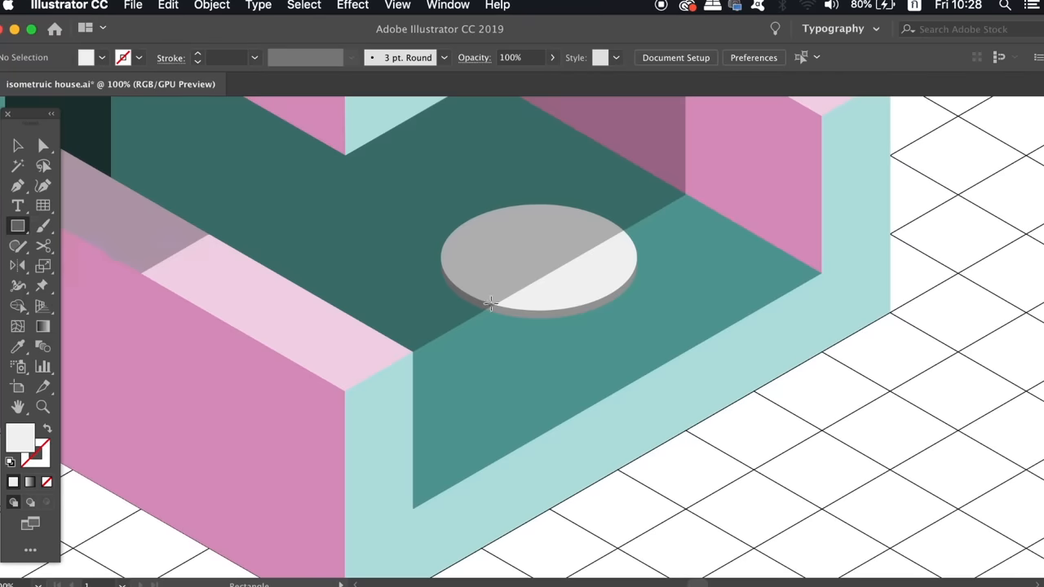
mouse_move(532, 259)
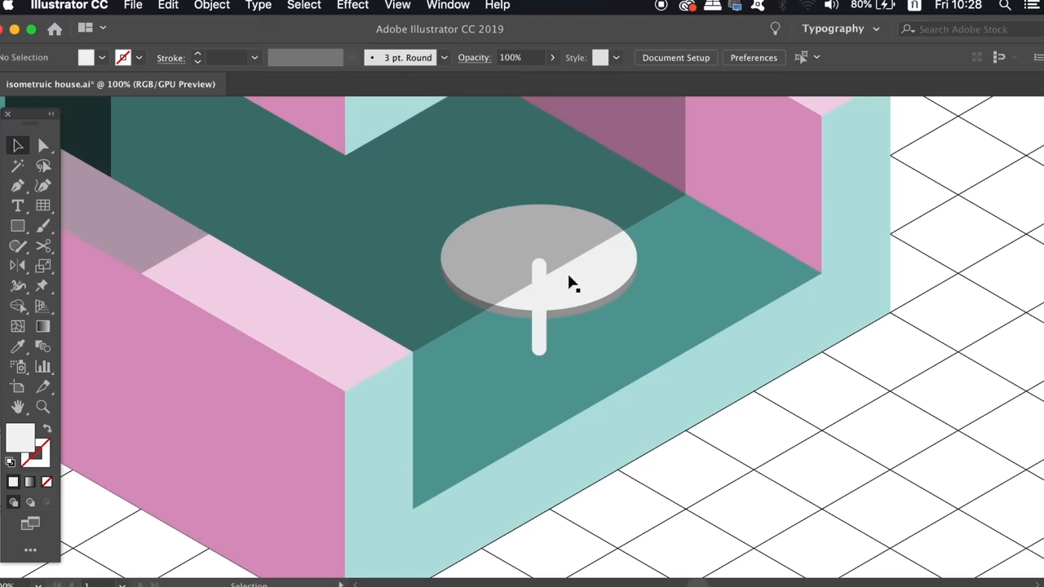
mouse_move(584, 288)
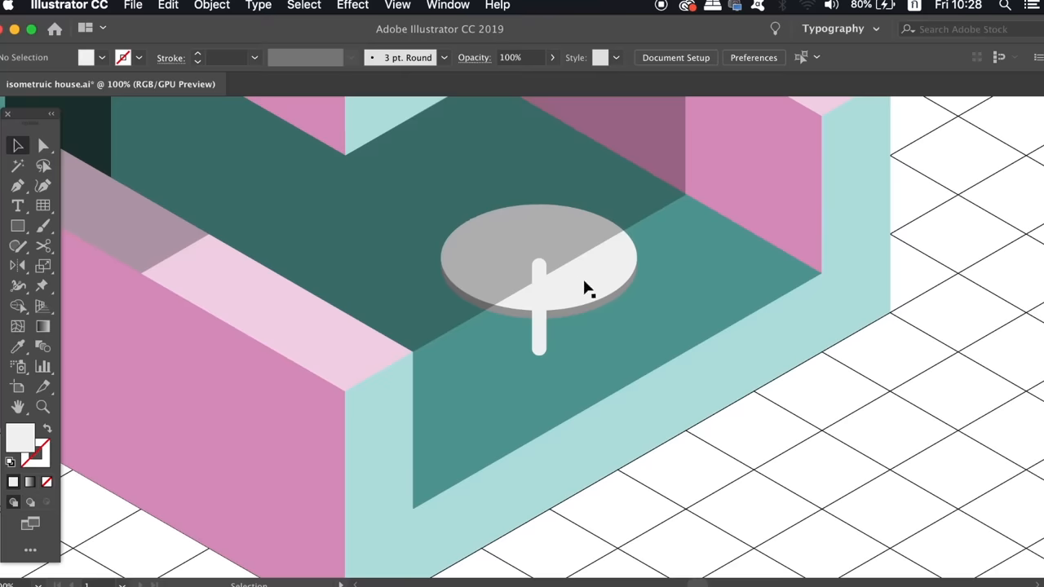
mouse_move(604, 268)
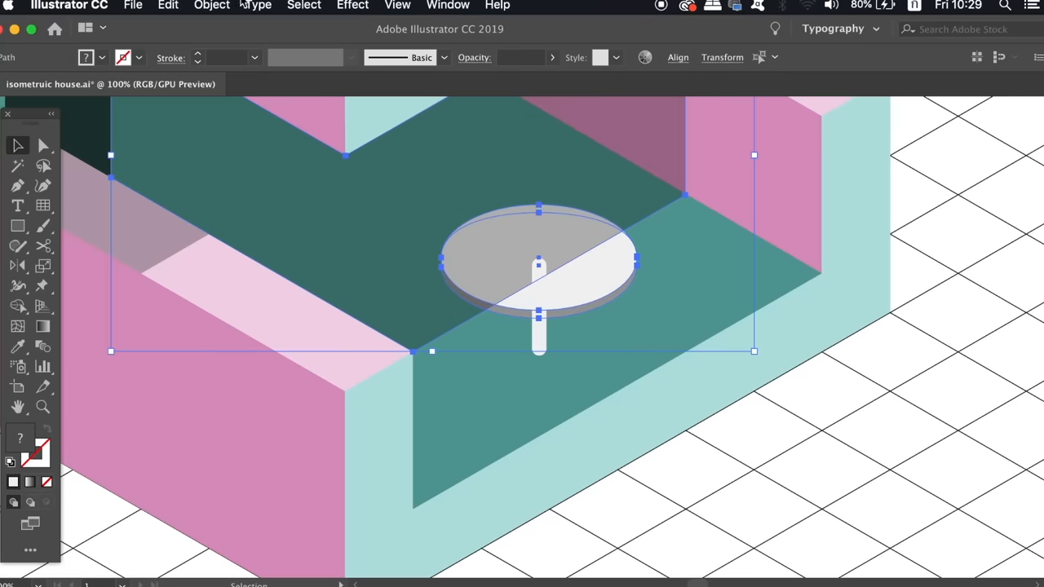
Fill the table leg with a linear gradient and set a preset gradient angle
click(211, 6)
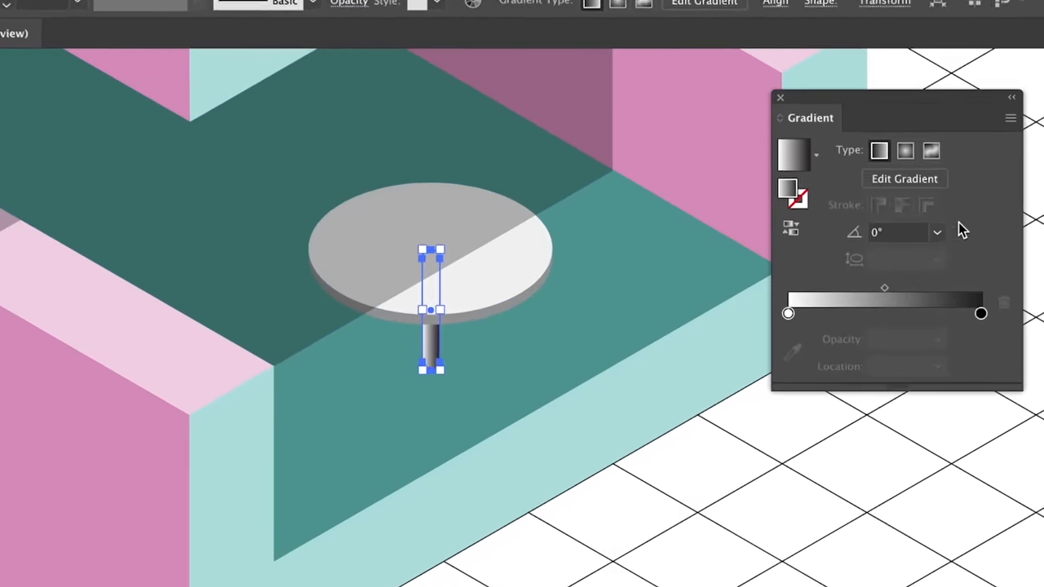
click(933, 233)
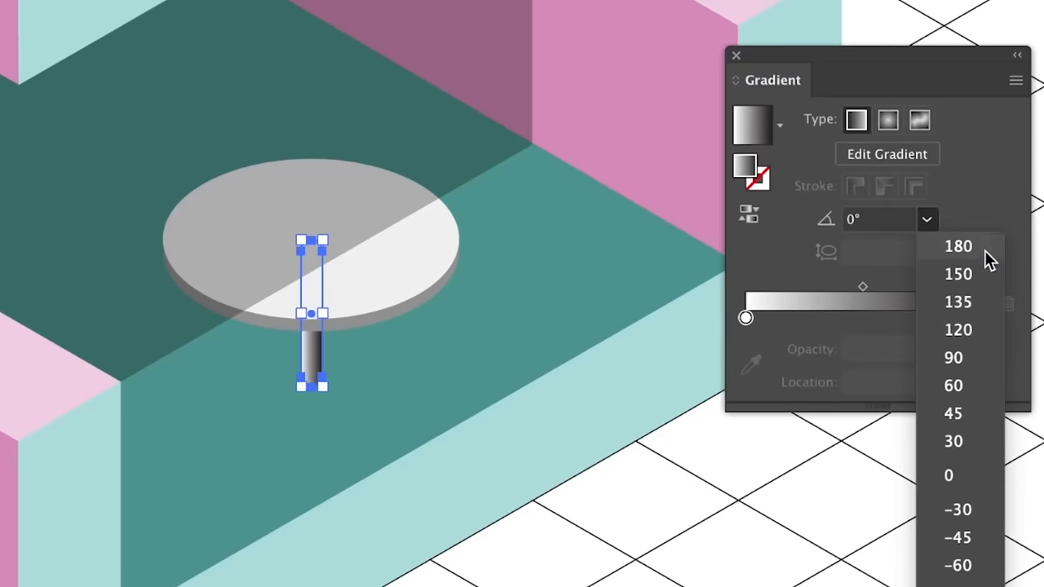
click(955, 246)
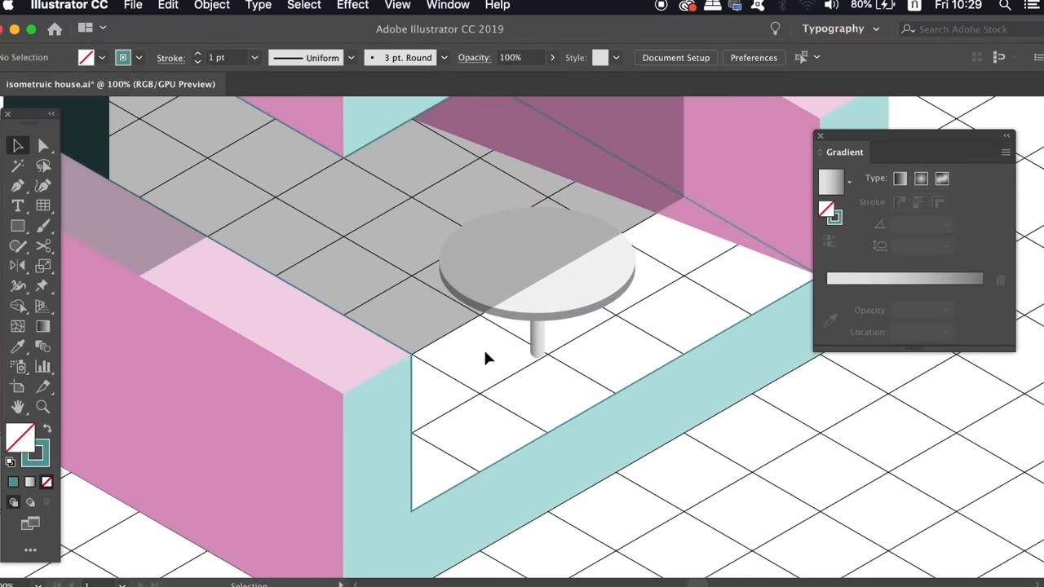
Shrink a light grey diamond to base size and move it under the table leg
click(536, 259)
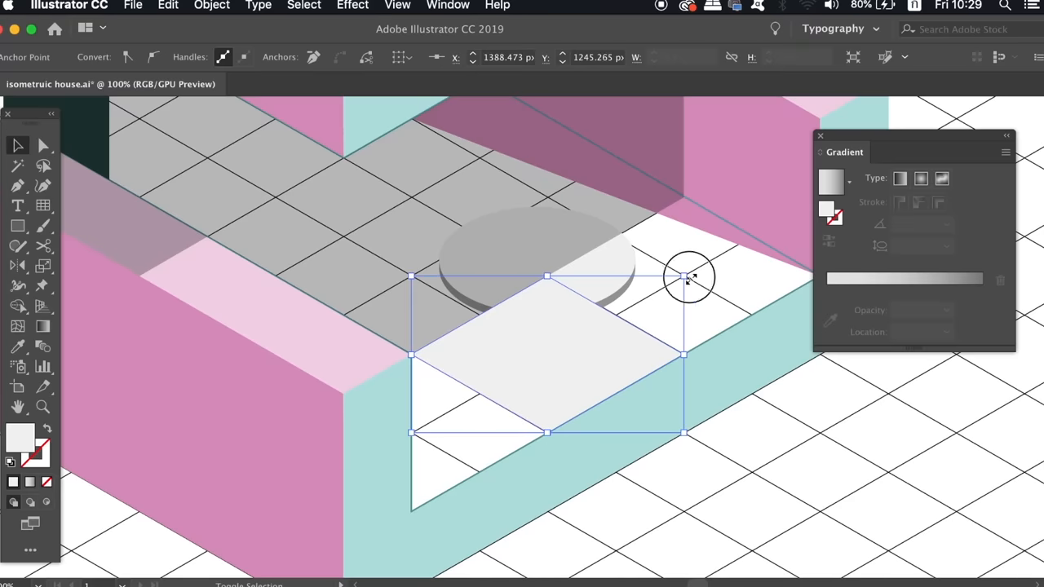
drag(685, 277, 608, 318)
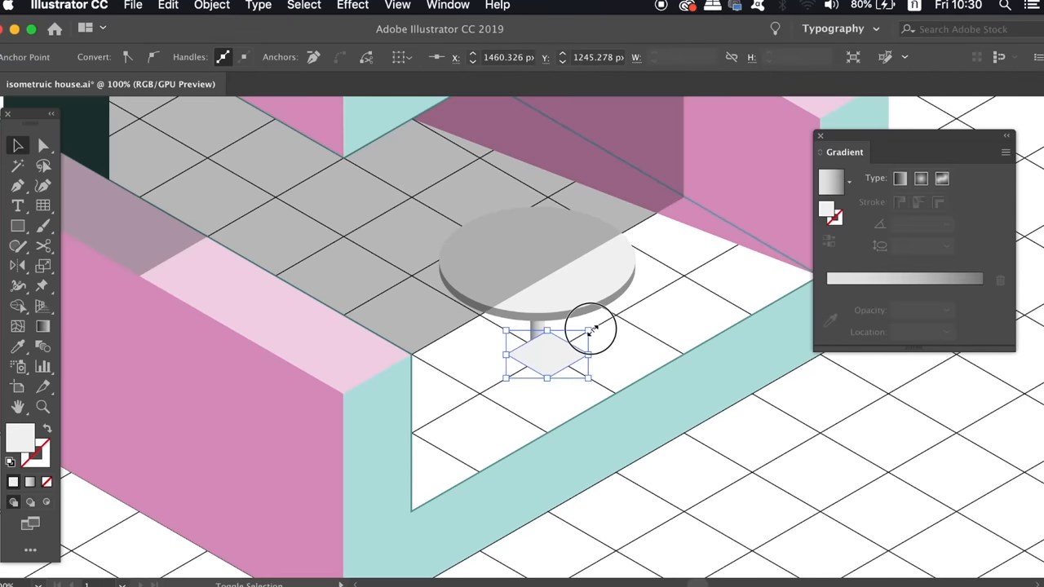
drag(591, 331, 546, 351)
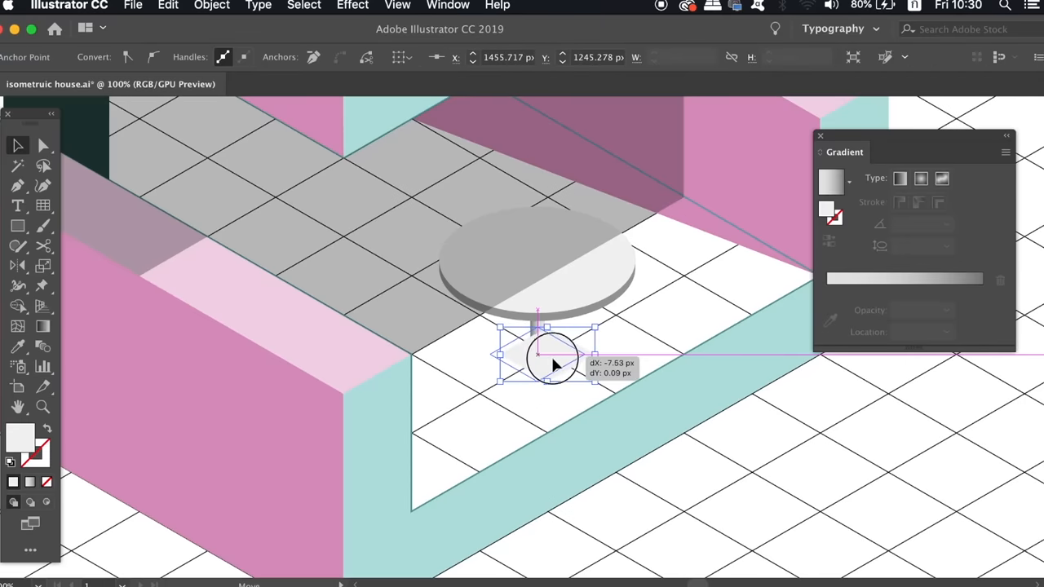
click(446, 5)
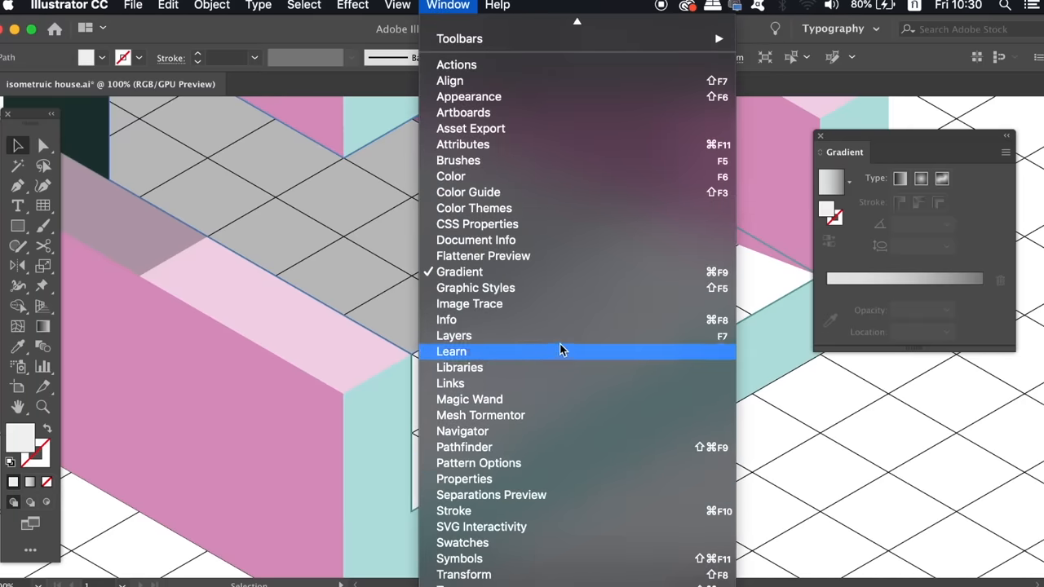
Reorder the diamond base below the leg in Layers and draw its thickness edge
click(453, 335)
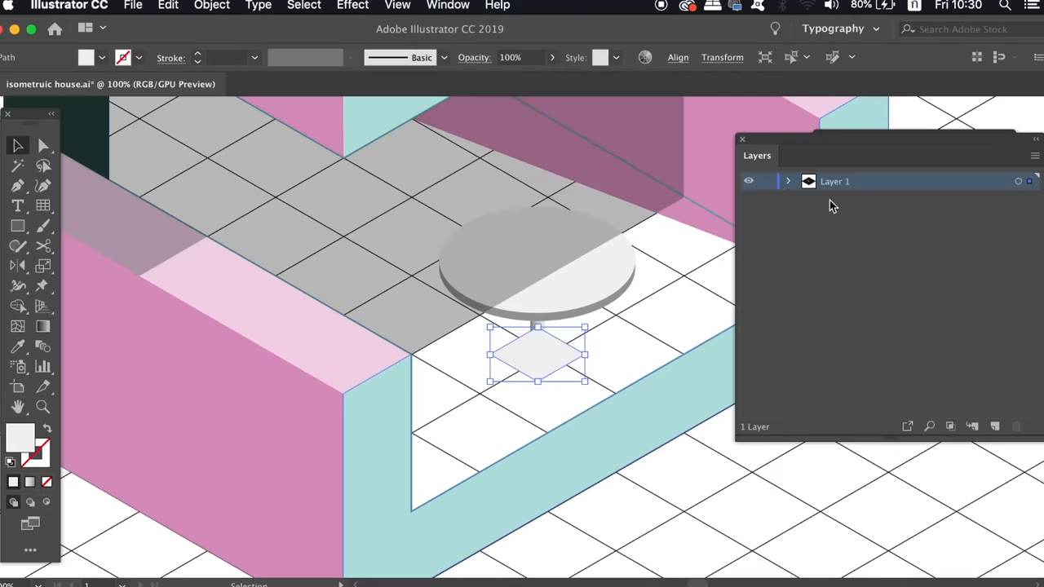
click(789, 181)
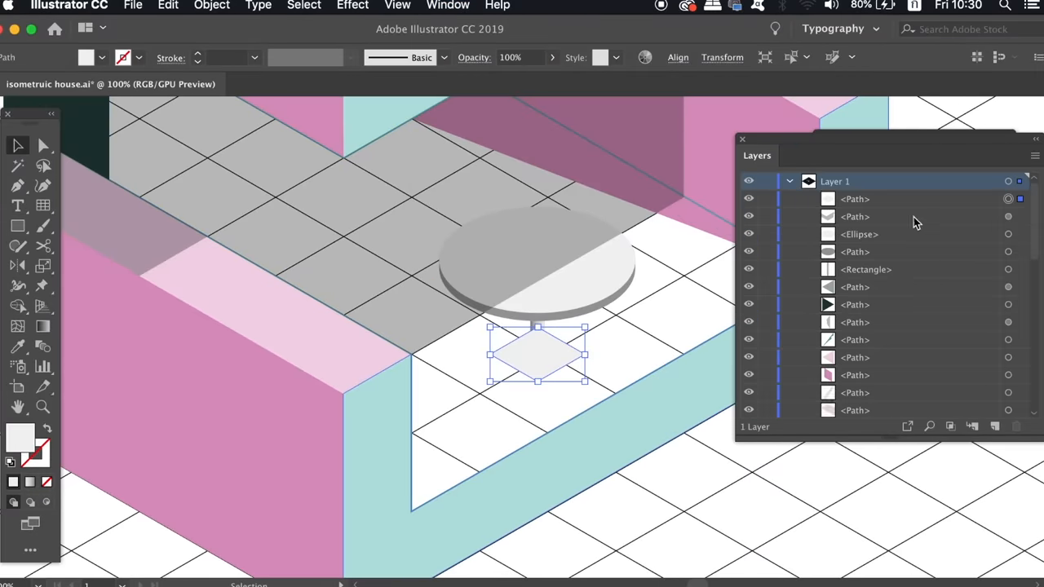
click(854, 198)
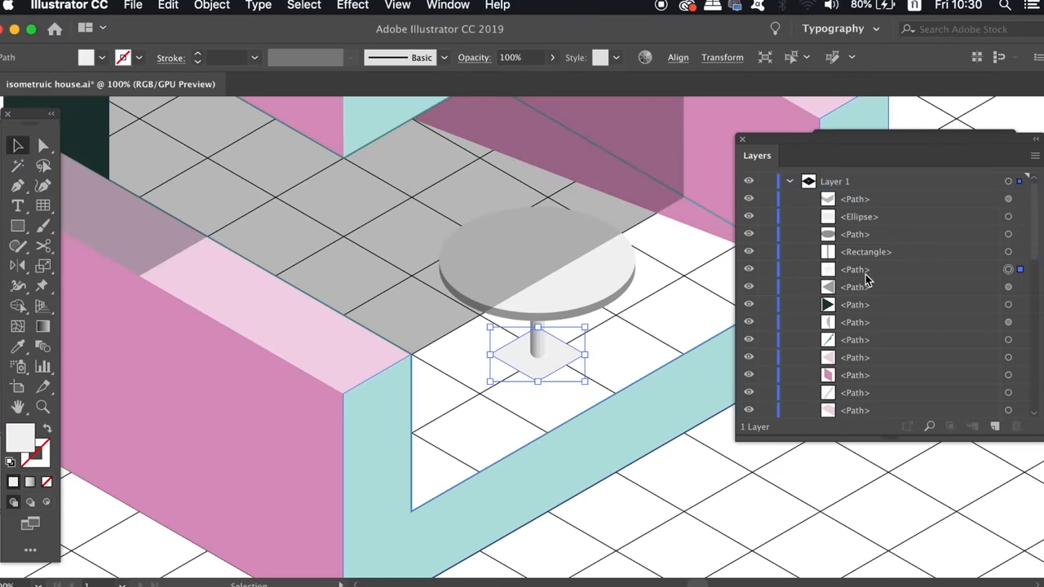
click(592, 314)
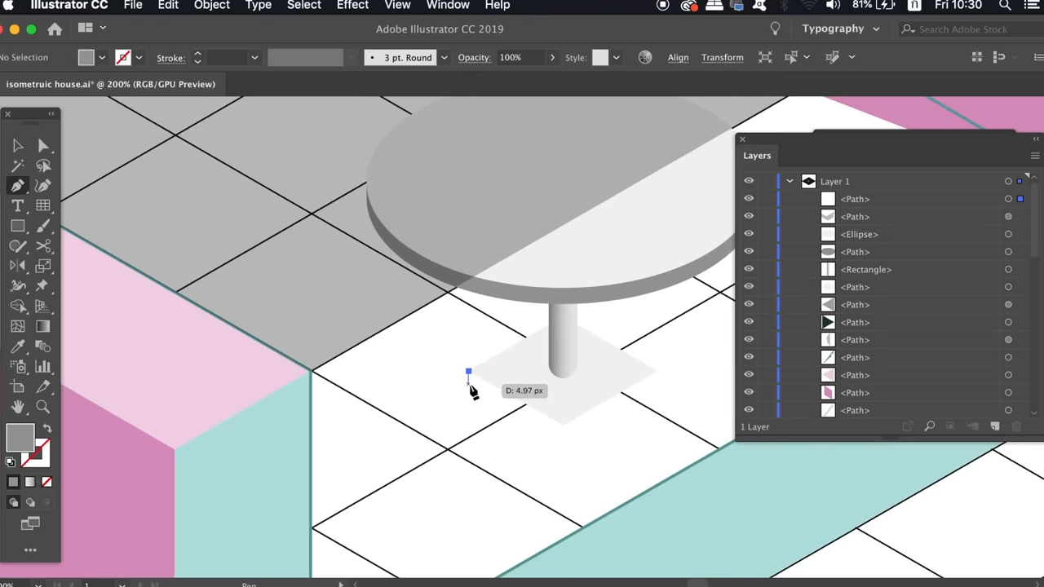
drag(468, 371, 571, 446)
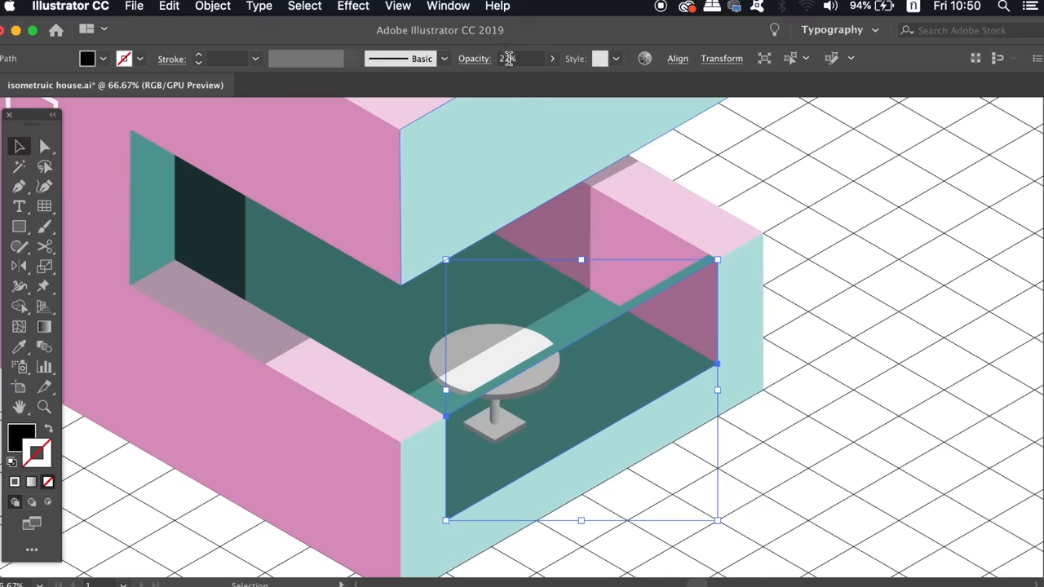
Change the courtyard shadow's opacity value in the Control bar
click(789, 398)
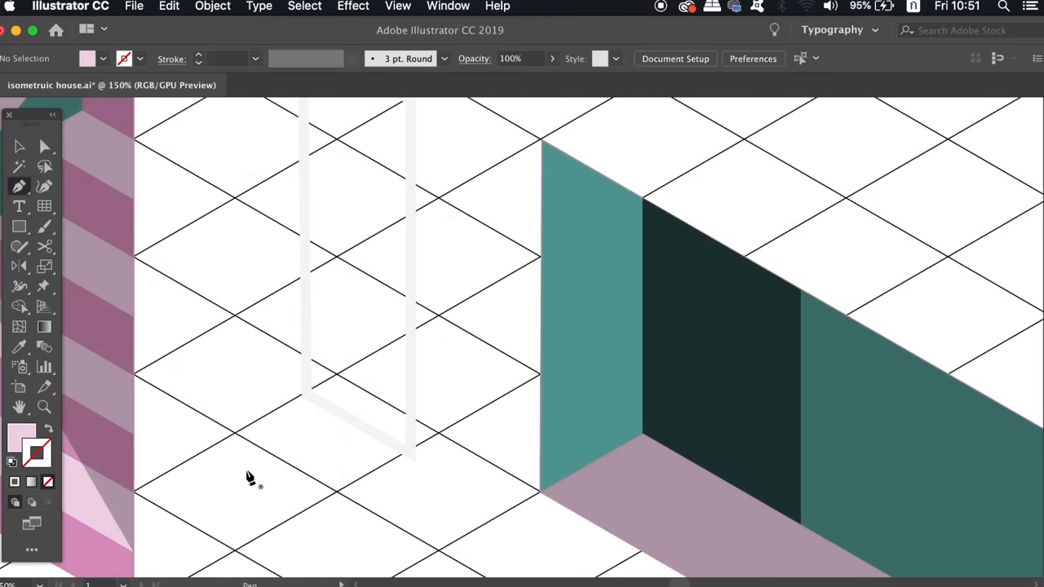
Pen-draw the pink window sill and the teal inner side face of the opening
click(305, 393)
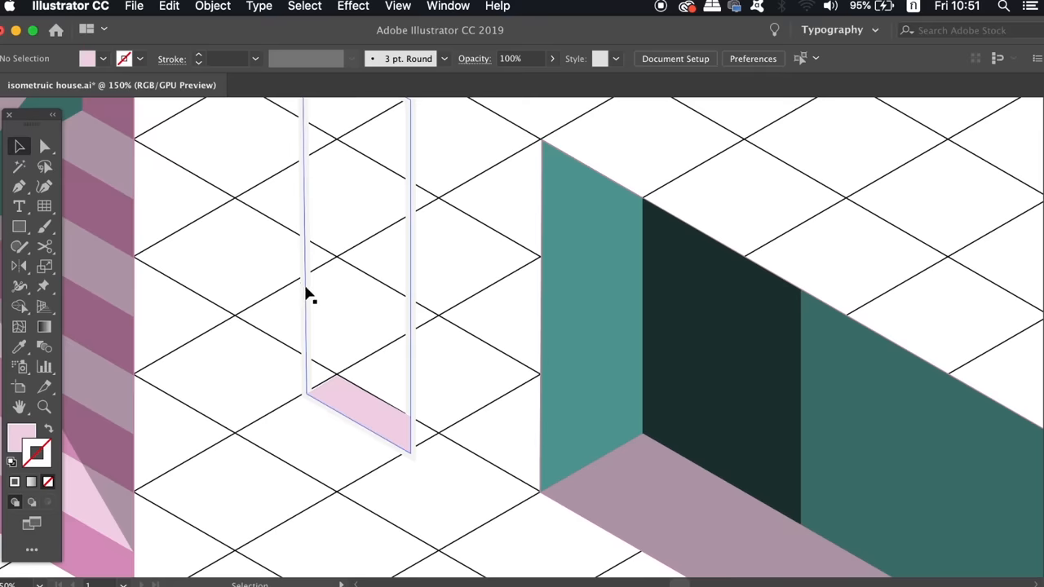
click(188, 6)
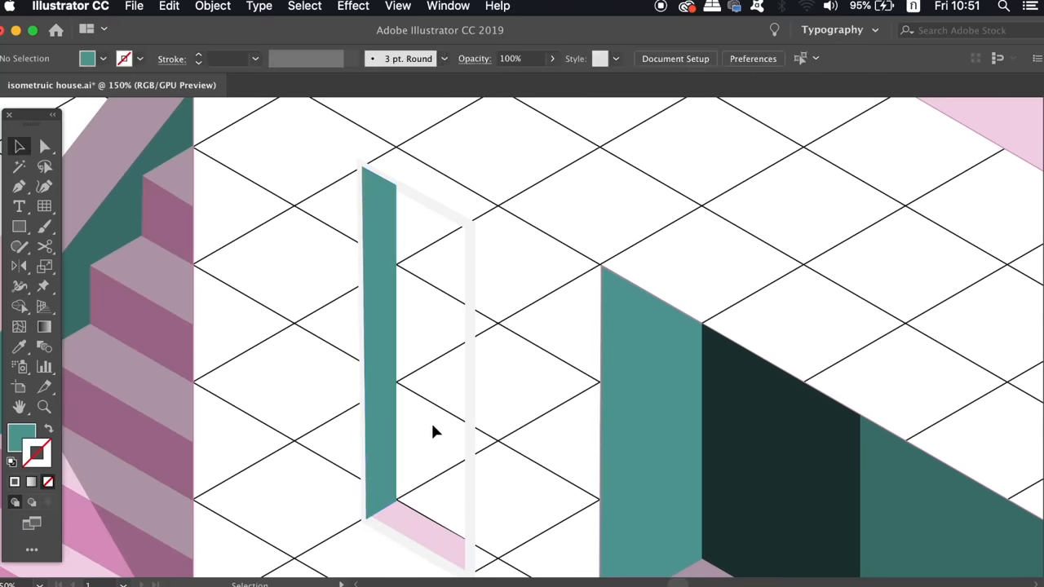
click(420, 326)
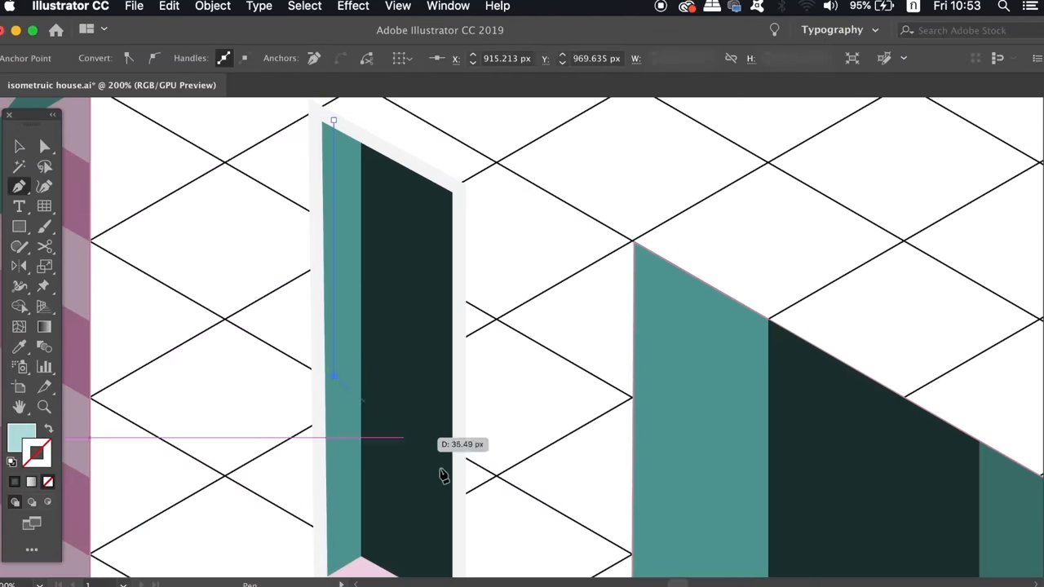
Draw the light teal pane, shift one corner to look half-open, and lower its opacity
drag(335, 375, 461, 457)
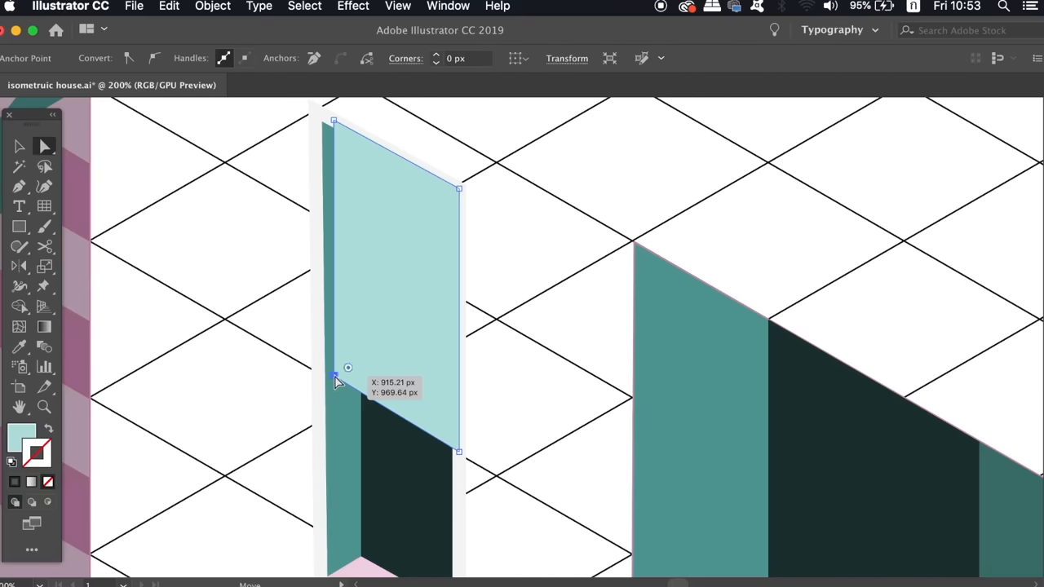
drag(335, 379, 338, 383)
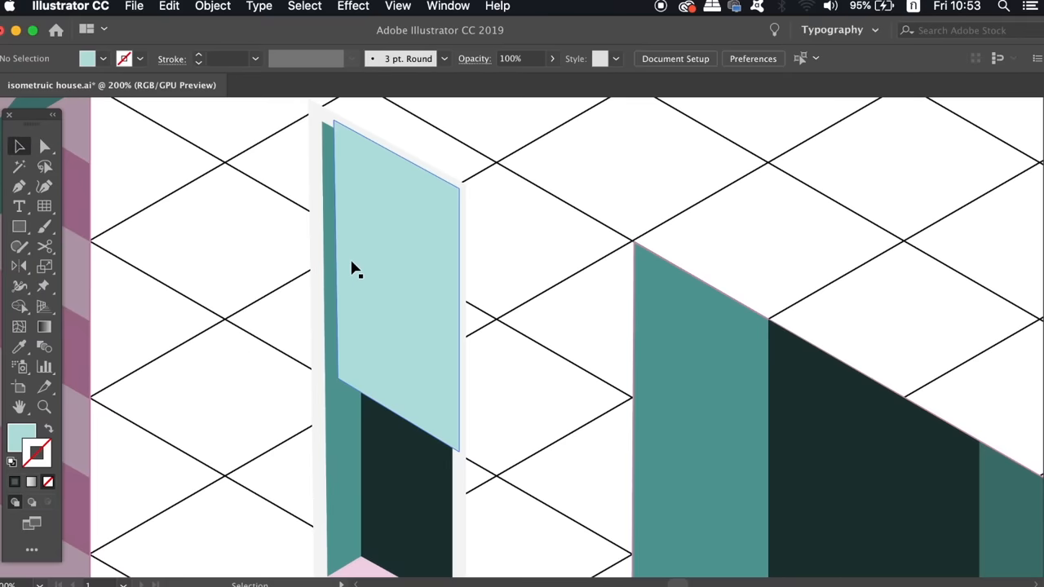
click(395, 285)
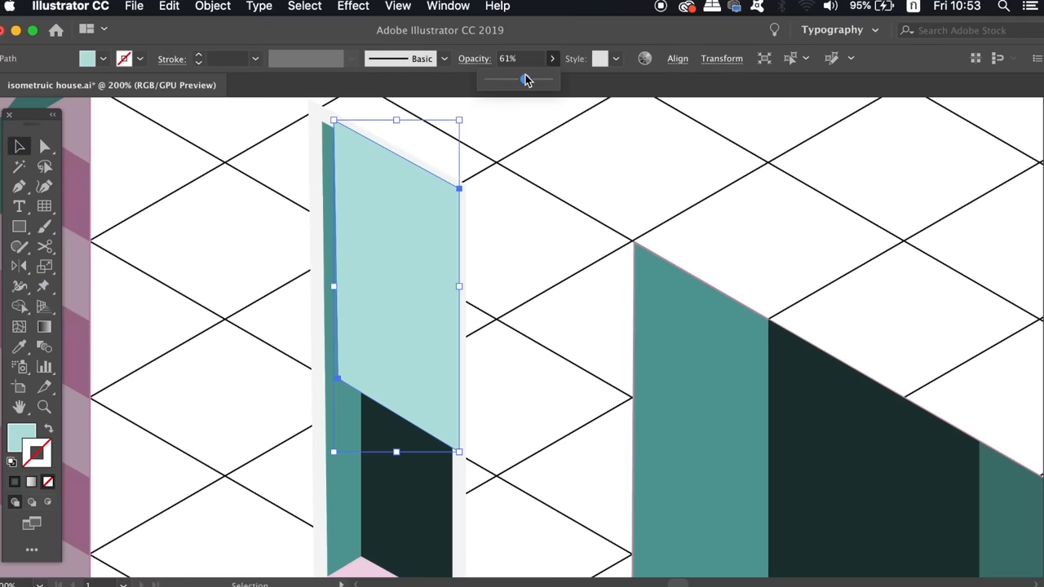
click(346, 269)
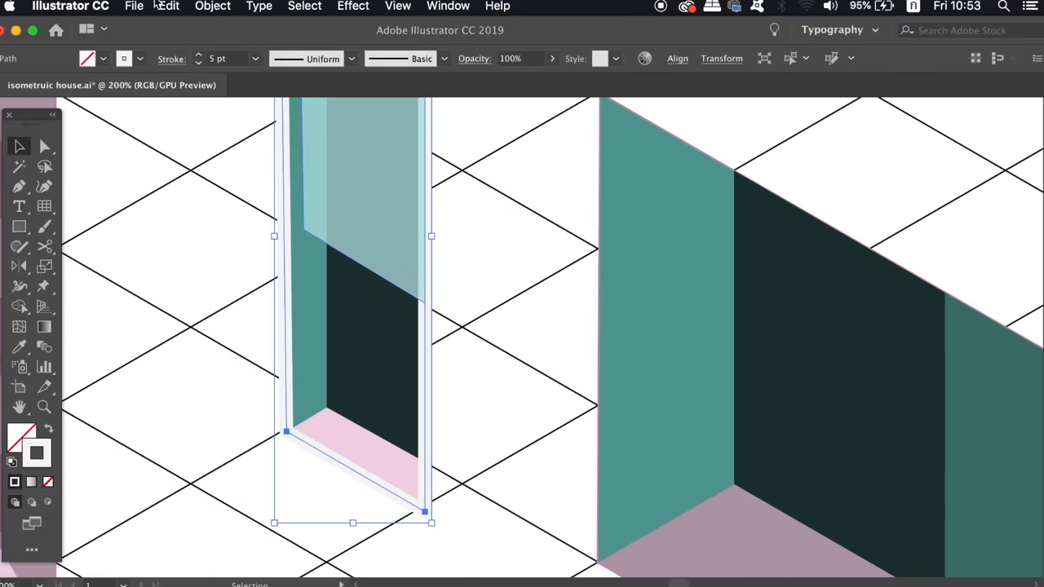
Select the window pane and reduce its Opacity to about 47%
click(212, 6)
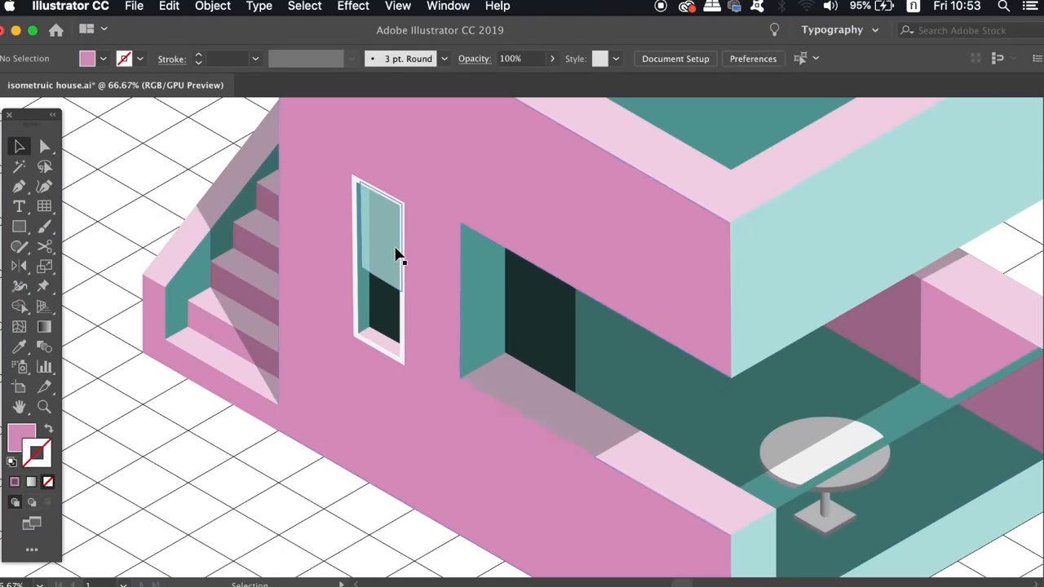
click(379, 253)
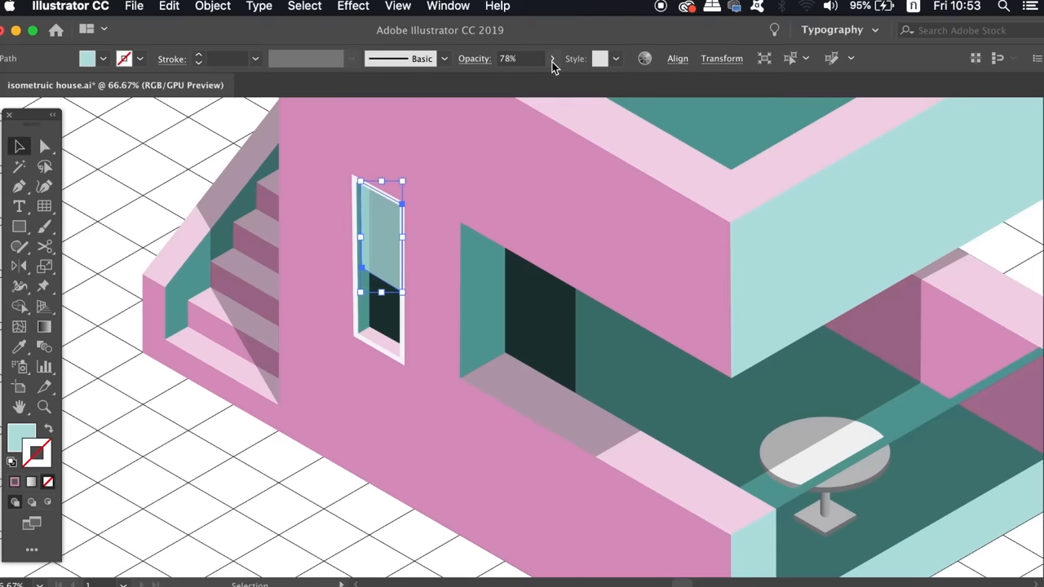
click(192, 130)
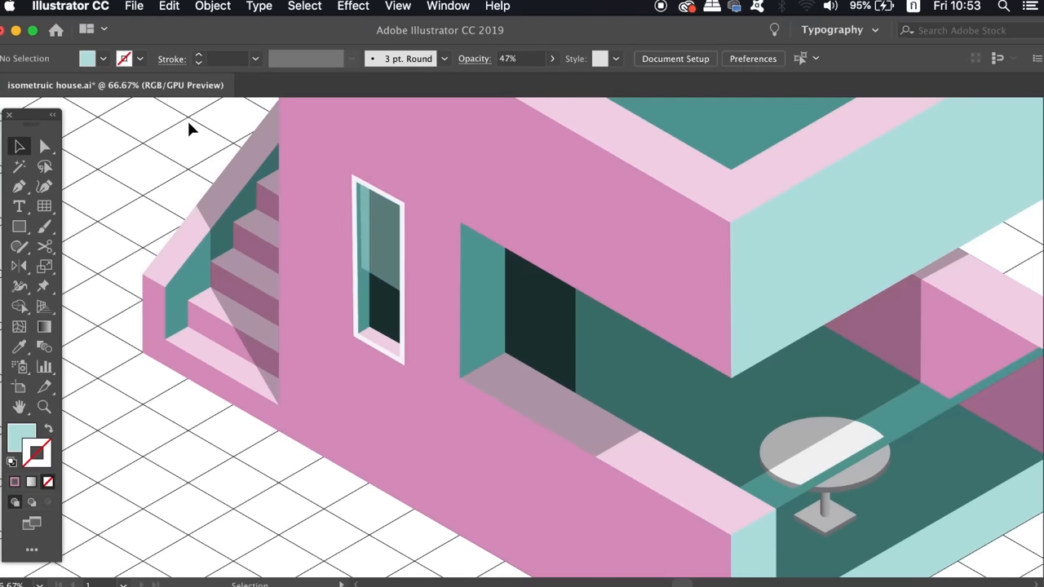